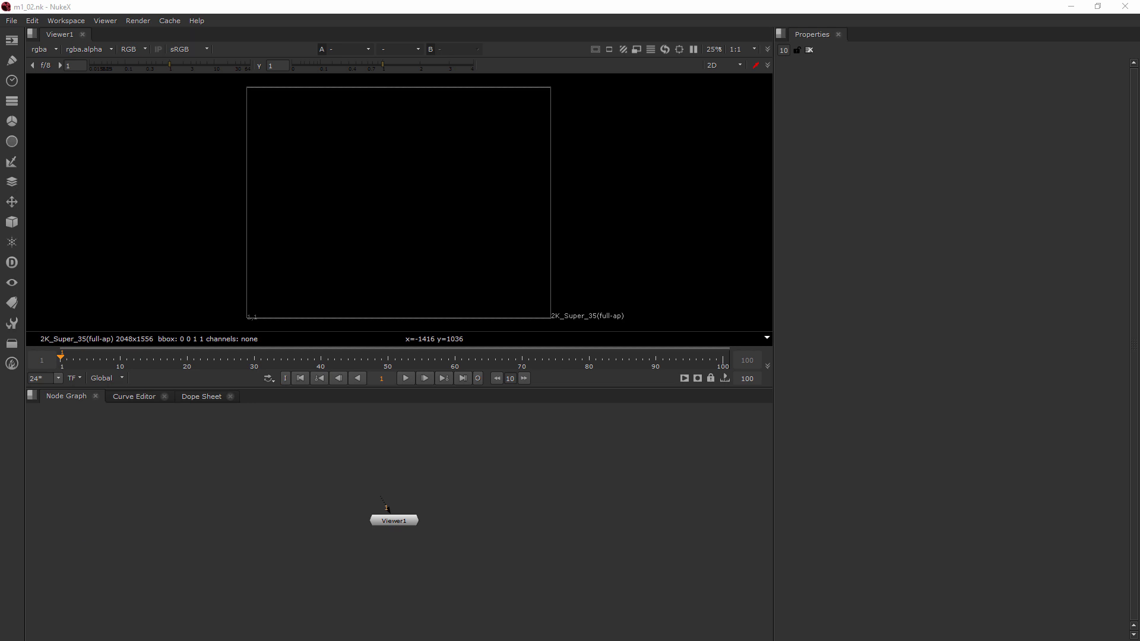
pyautogui.moveTo(550, 329)
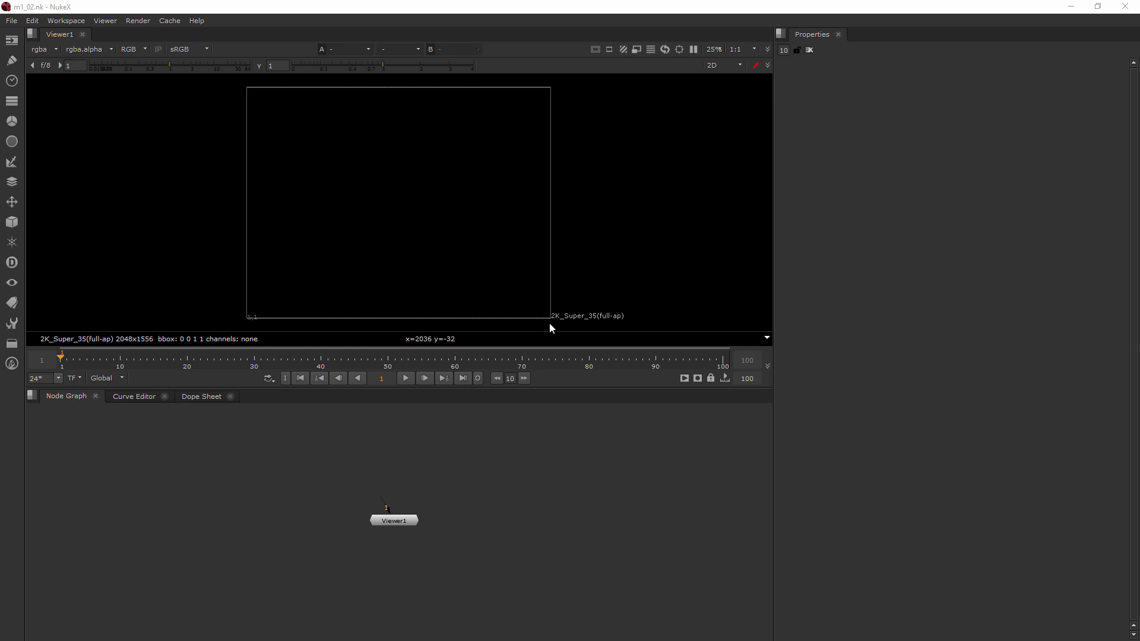
pyautogui.moveTo(555, 328)
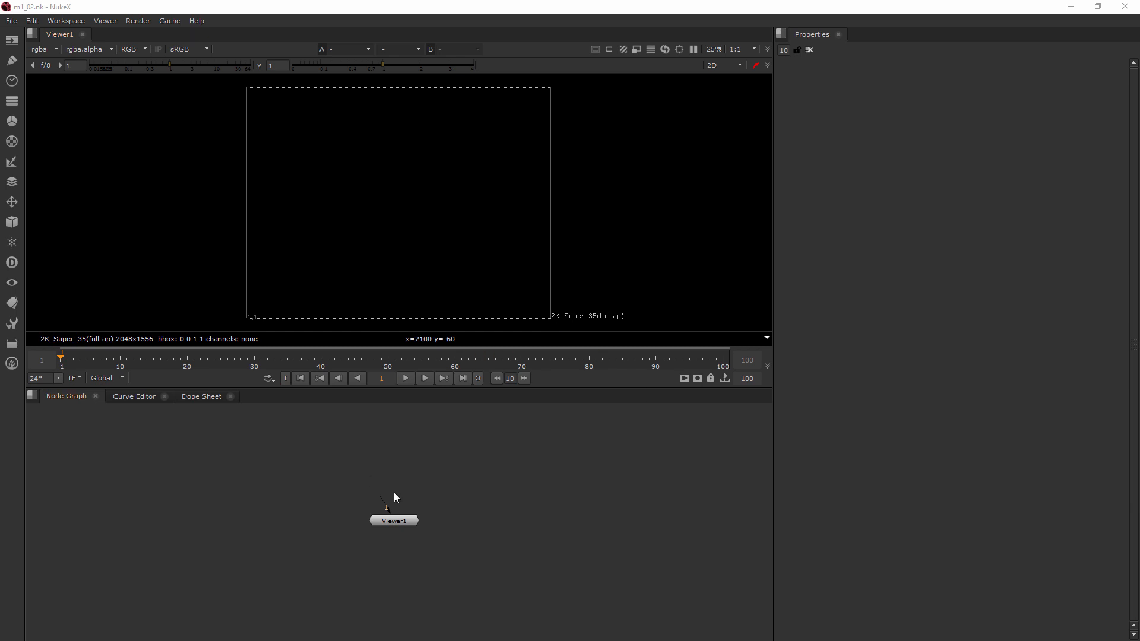
pyautogui.moveTo(869, 100)
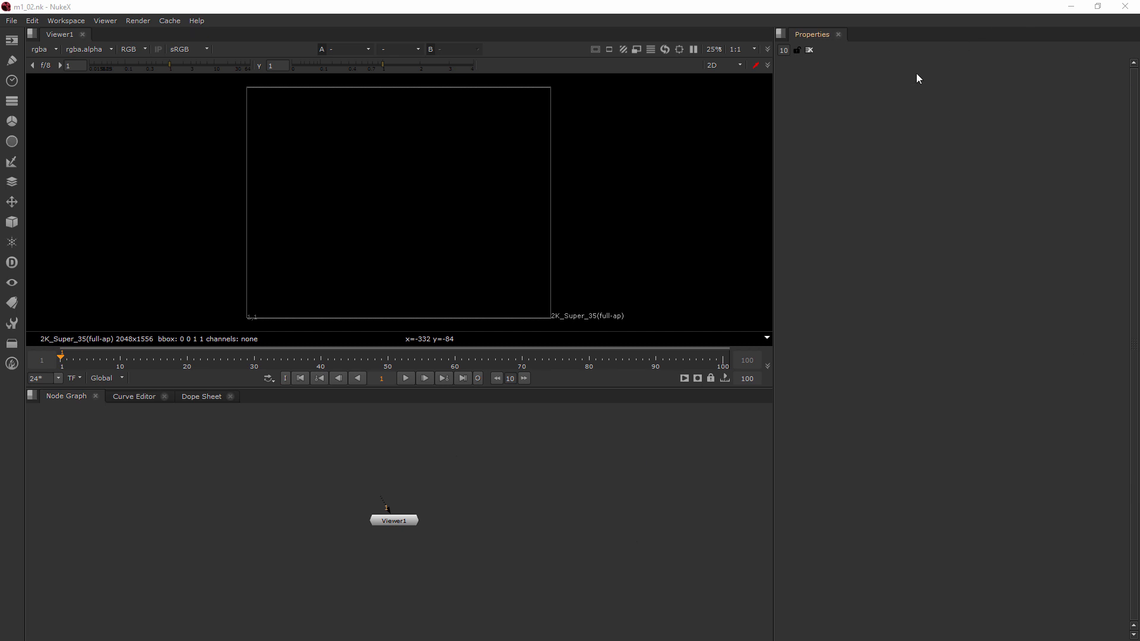
pyautogui.moveTo(927, 151)
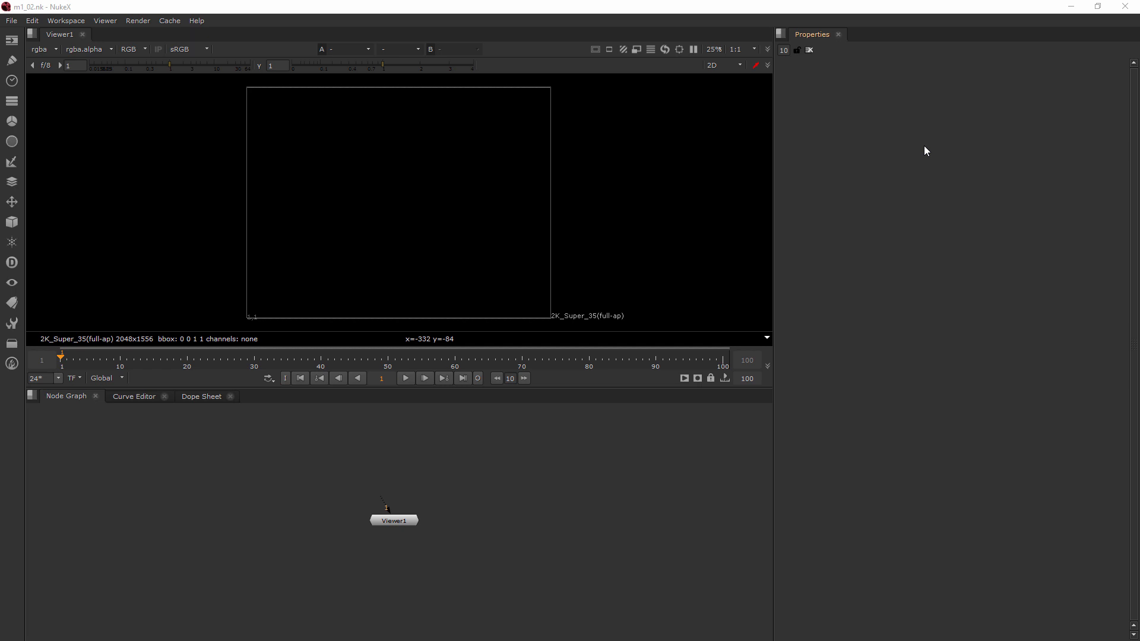
pyautogui.moveTo(917, 153)
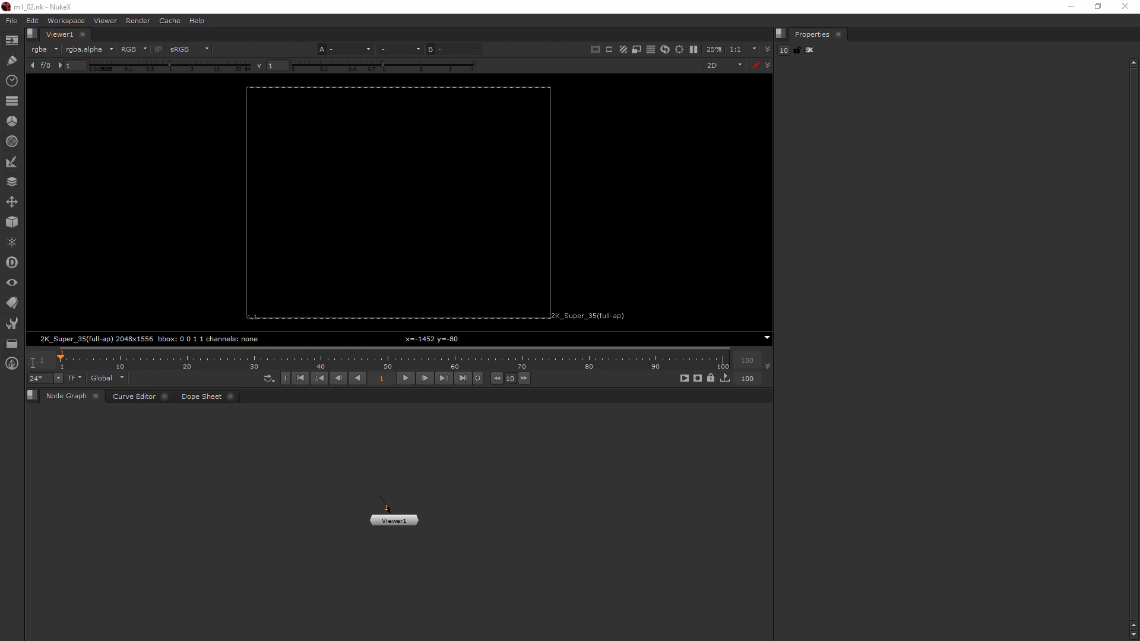
pyautogui.moveTo(489, 577)
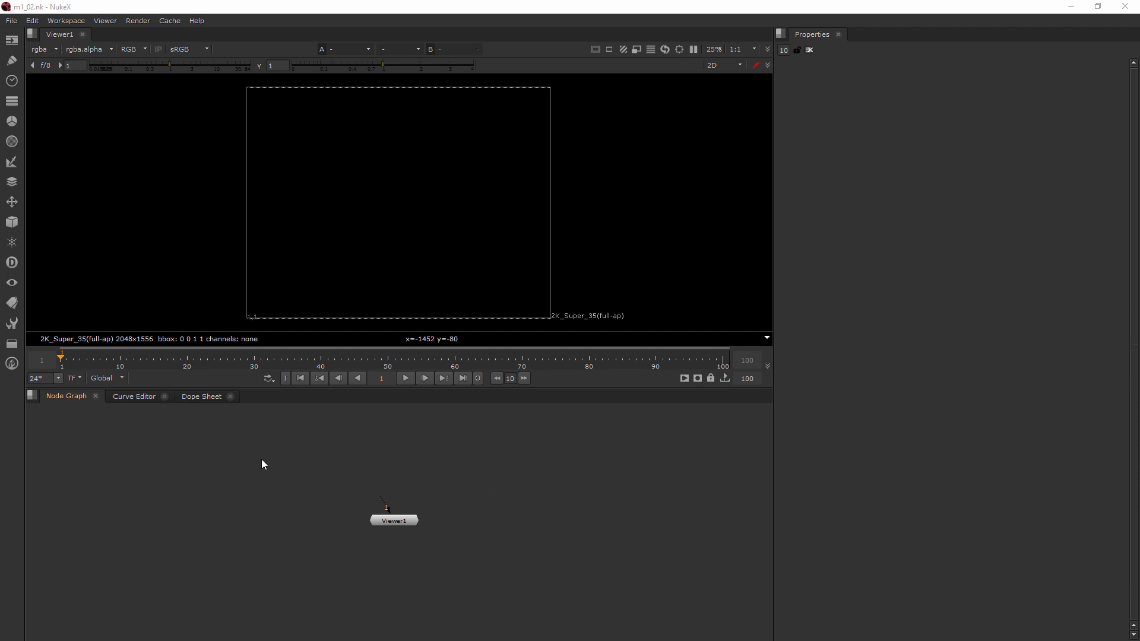
pyautogui.moveTo(696, 424)
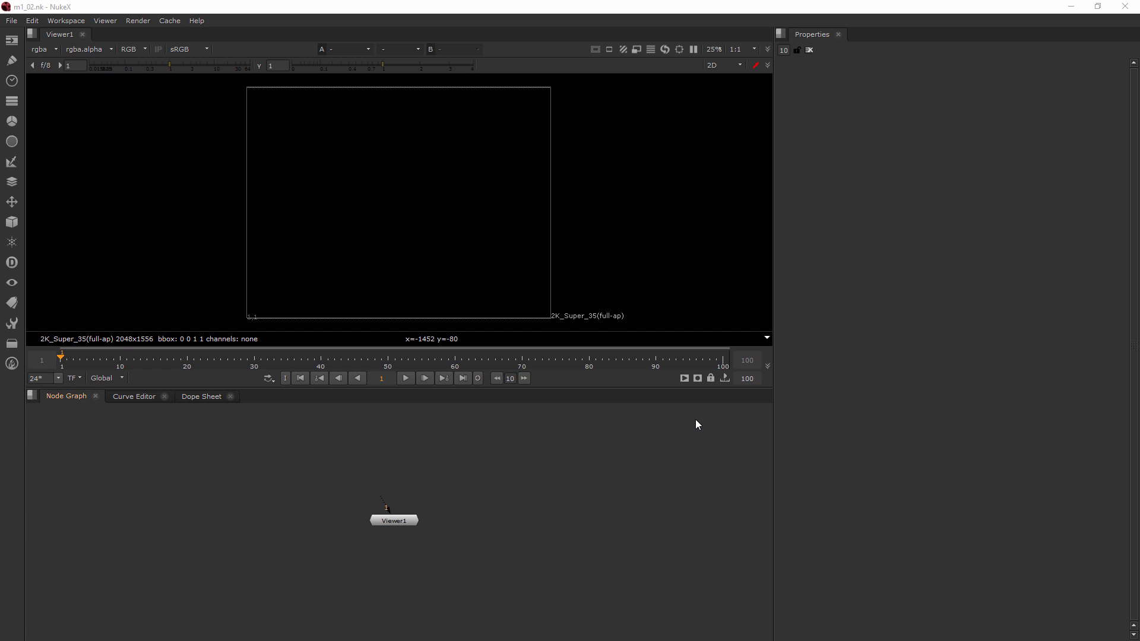
pyautogui.moveTo(224, 509)
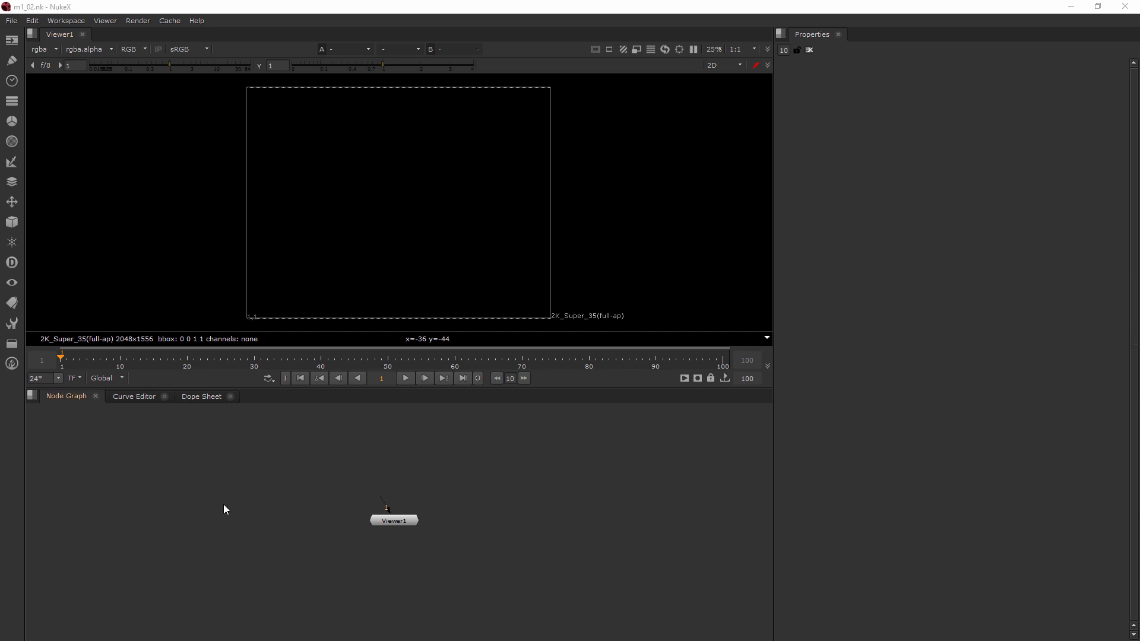
pyautogui.moveTo(768, 454)
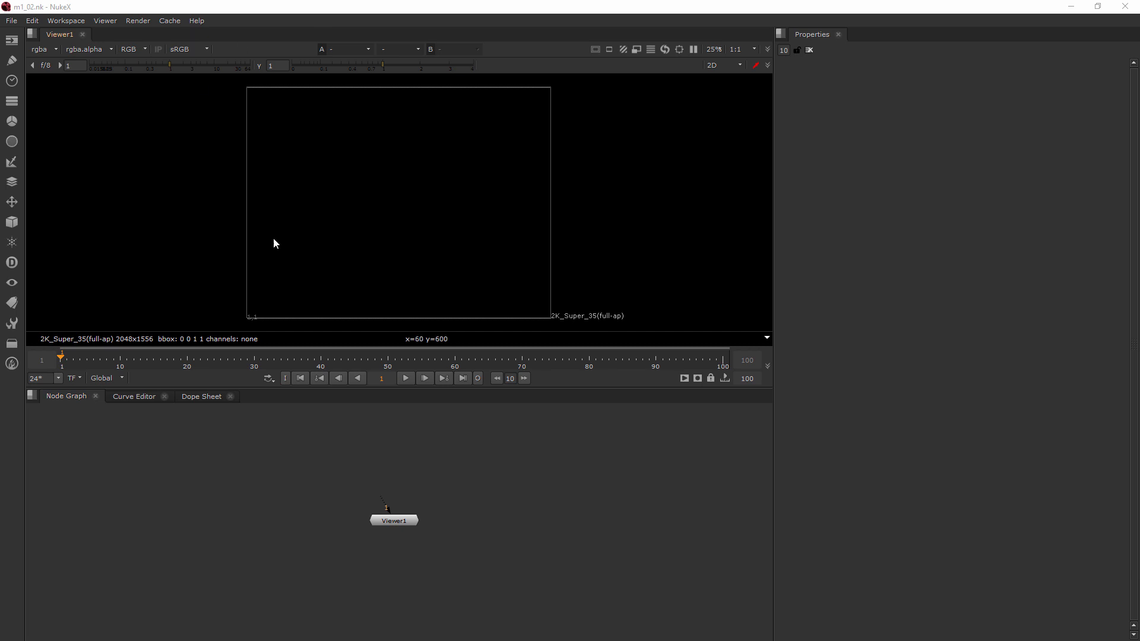
pyautogui.moveTo(447, 239)
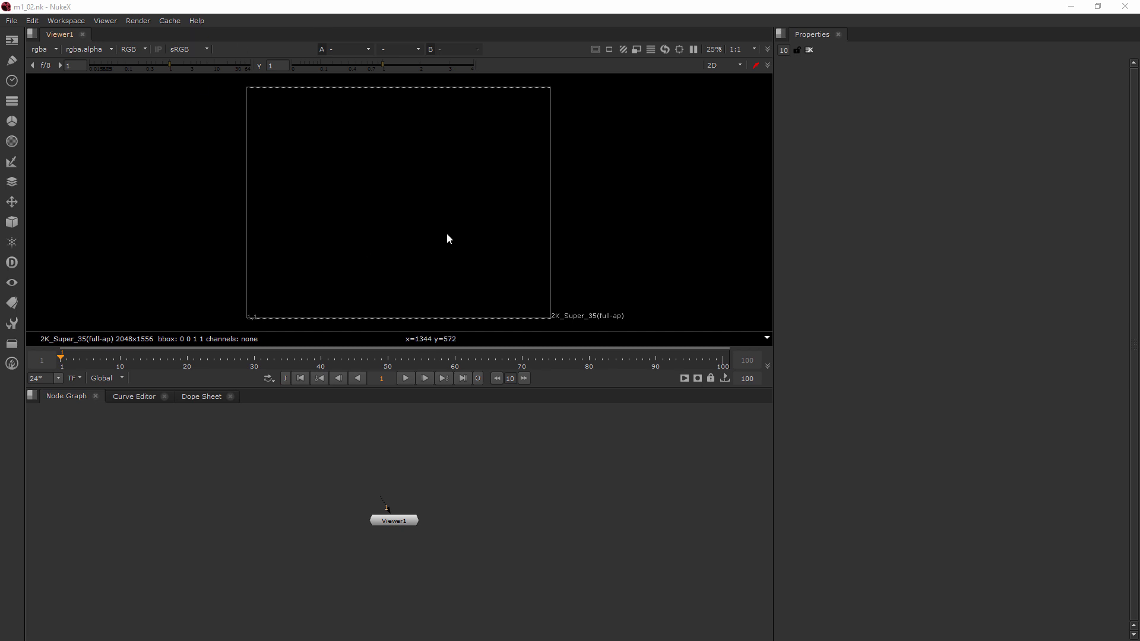
pyautogui.moveTo(413, 226)
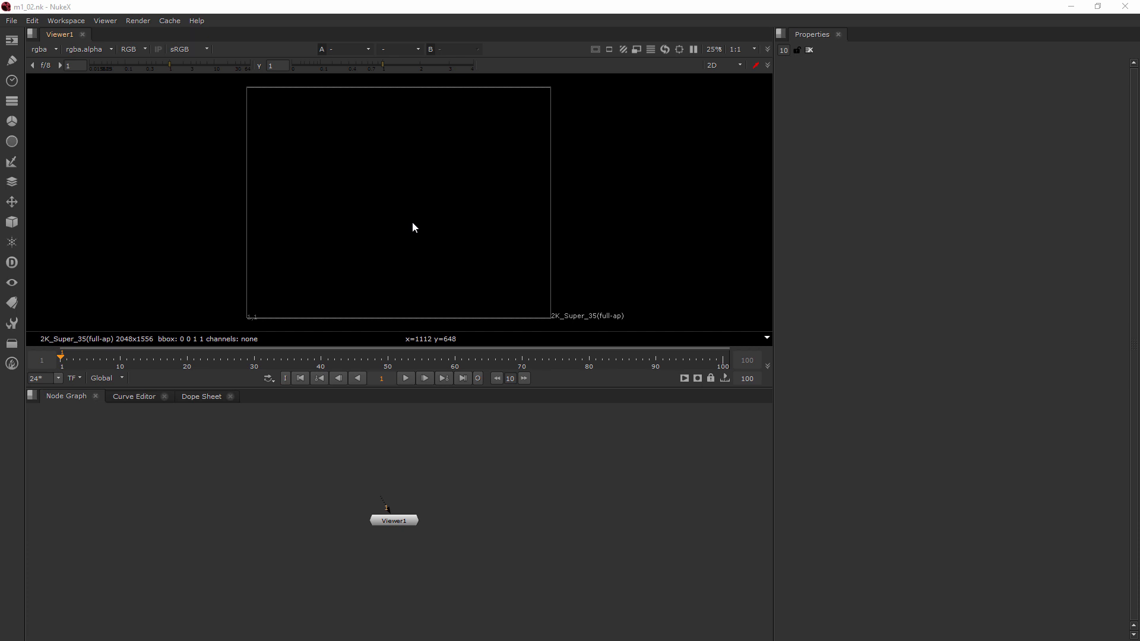
pyautogui.moveTo(221, 240)
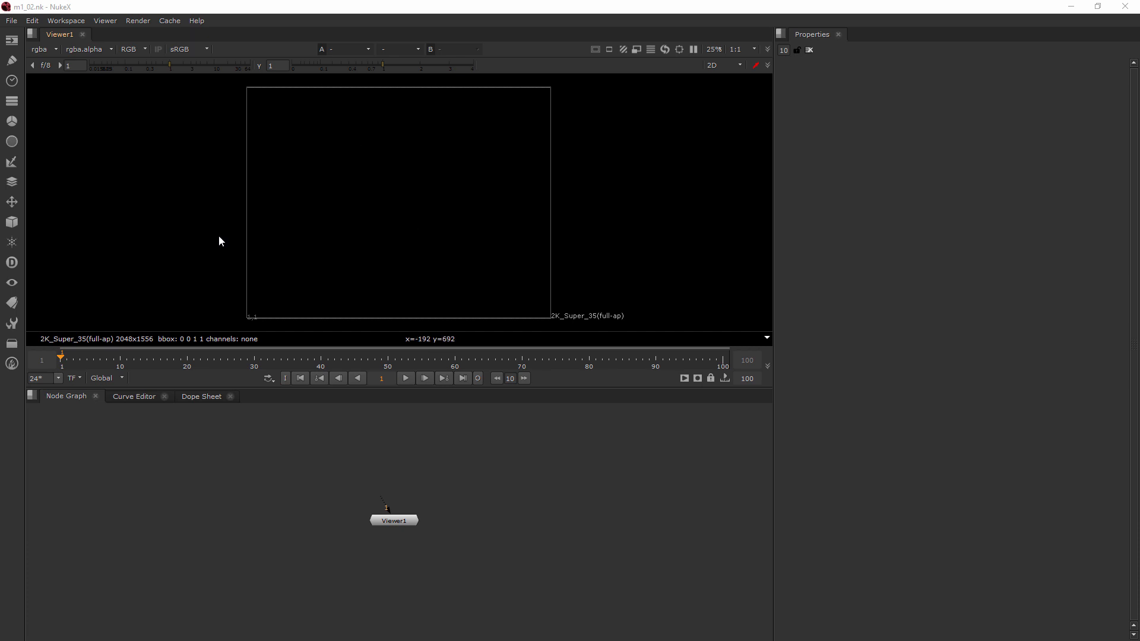
pyautogui.moveTo(435, 476)
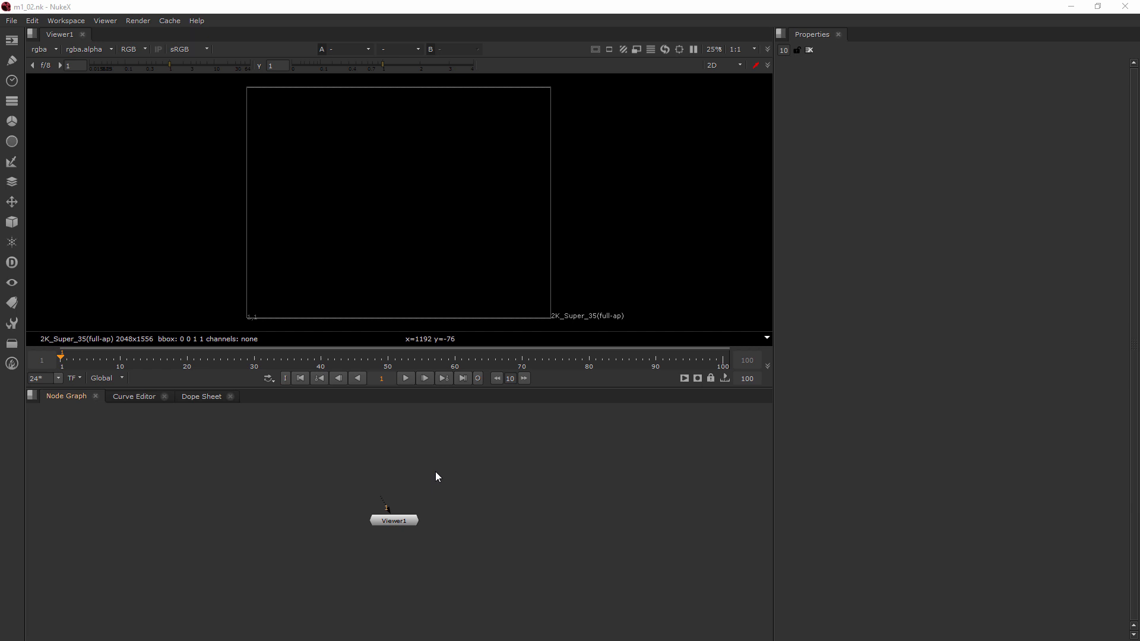
pyautogui.moveTo(428, 469)
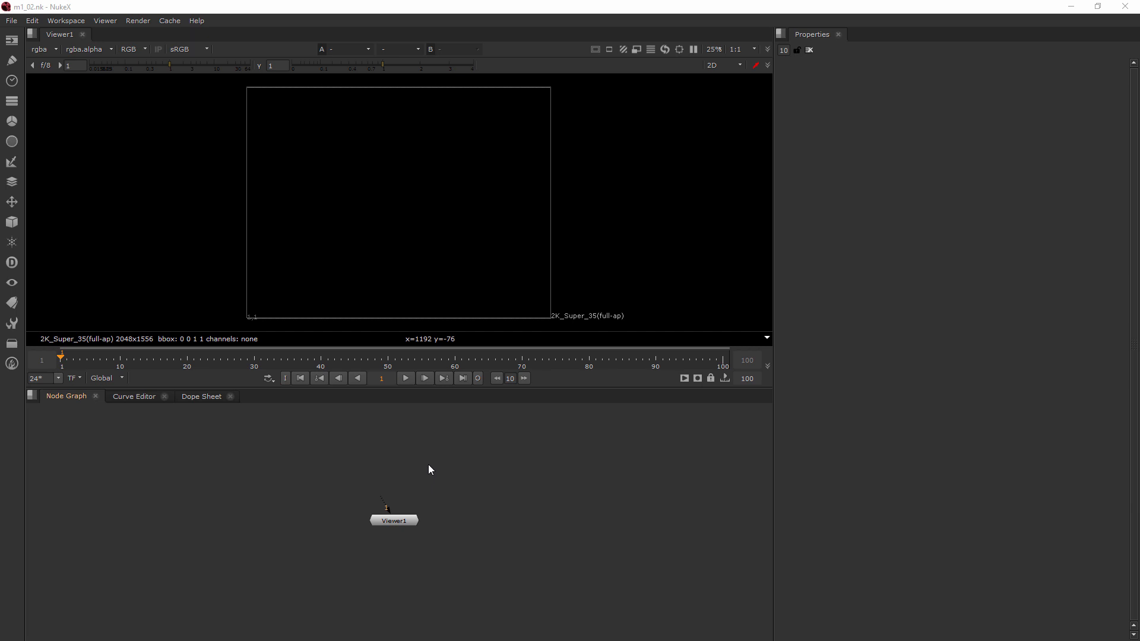
pyautogui.moveTo(419, 456)
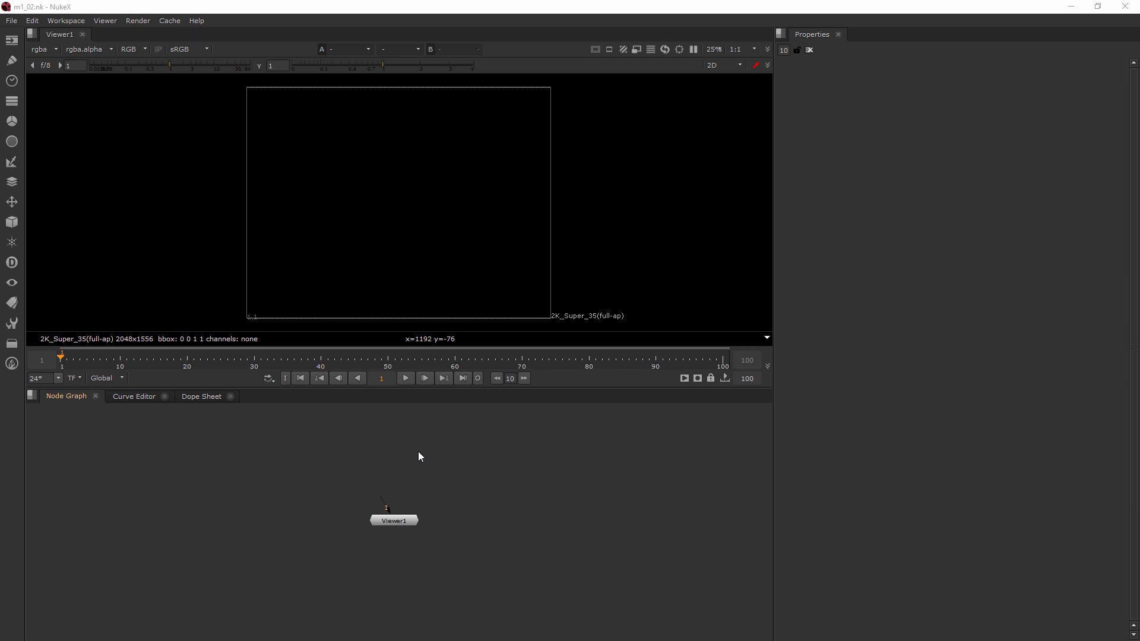
pyautogui.moveTo(191, 419)
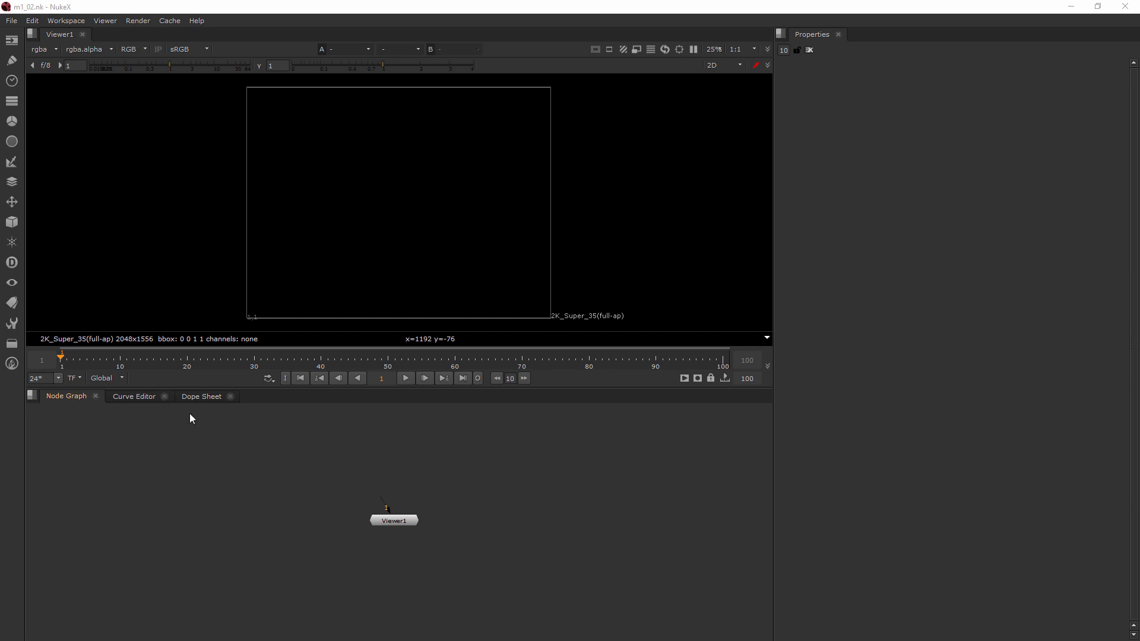
pyautogui.moveTo(365, 434)
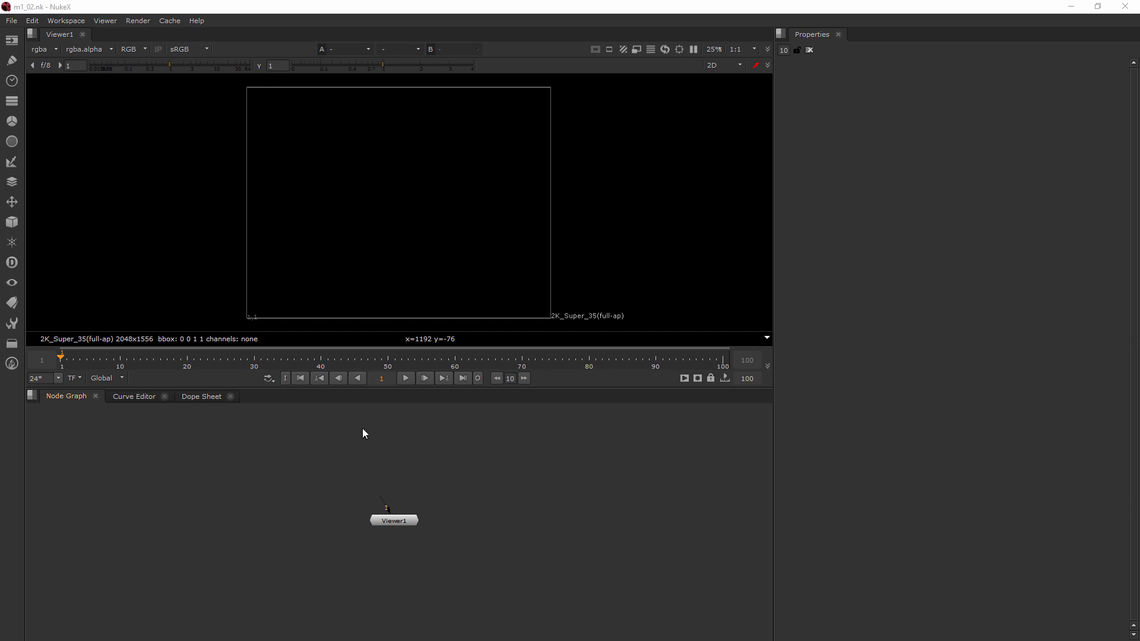
pyautogui.moveTo(365, 436)
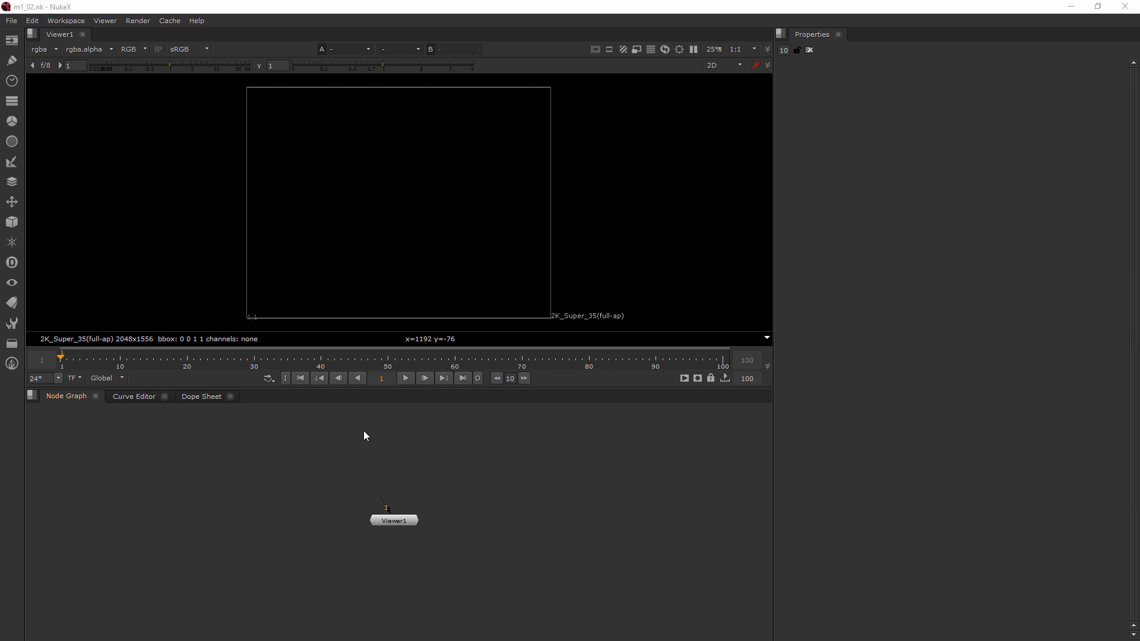
pyautogui.moveTo(301, 595)
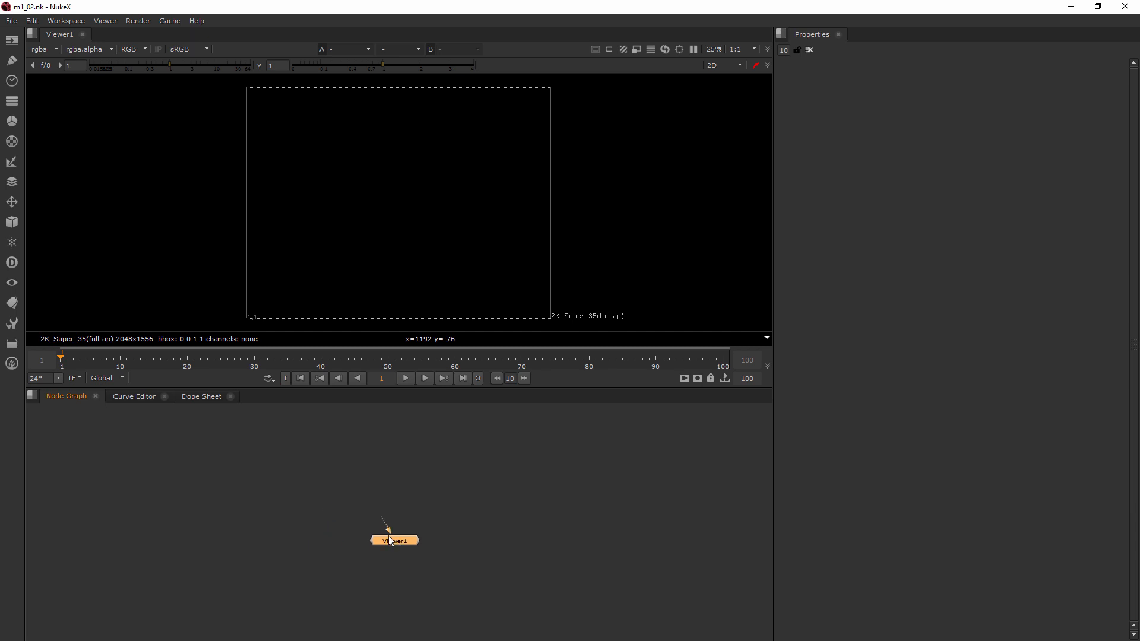
# Drag the Viewer1 node slightly down and to the left in the node graph.
pyautogui.moveTo(393, 540); pyautogui.dragTo(385, 549)
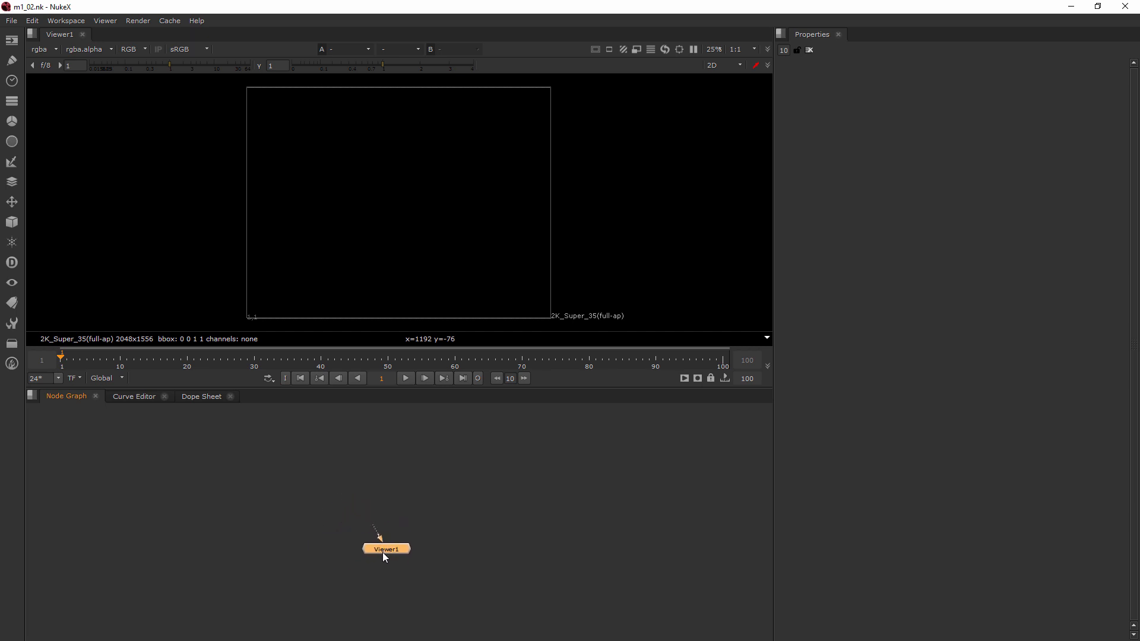
pyautogui.moveTo(386, 549); pyautogui.dragTo(361, 526)
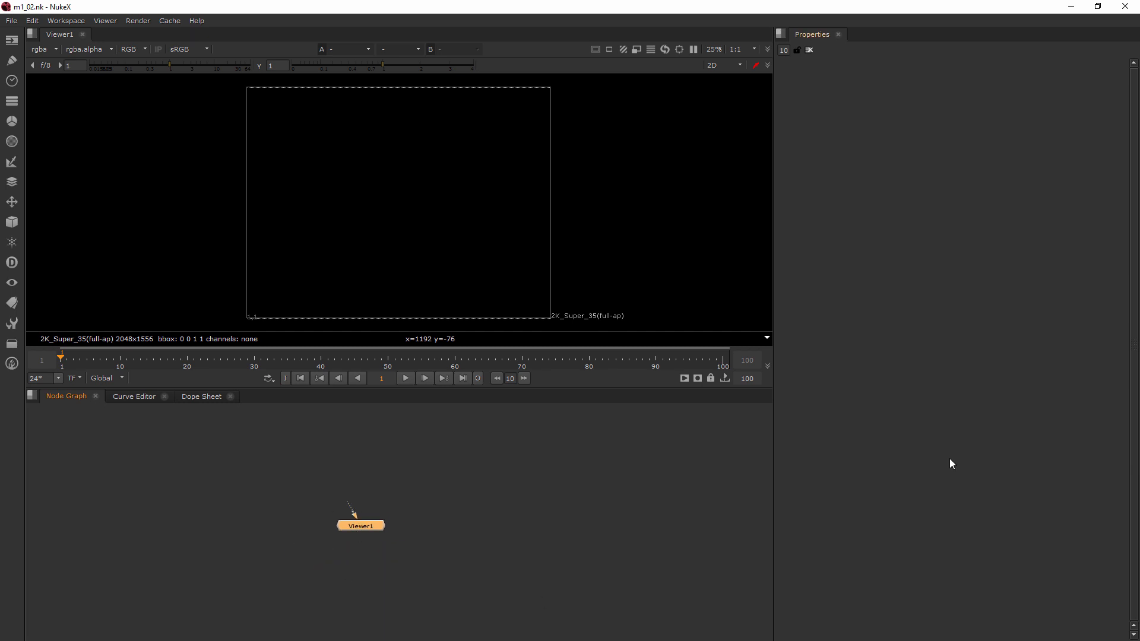
pyautogui.moveTo(993, 134)
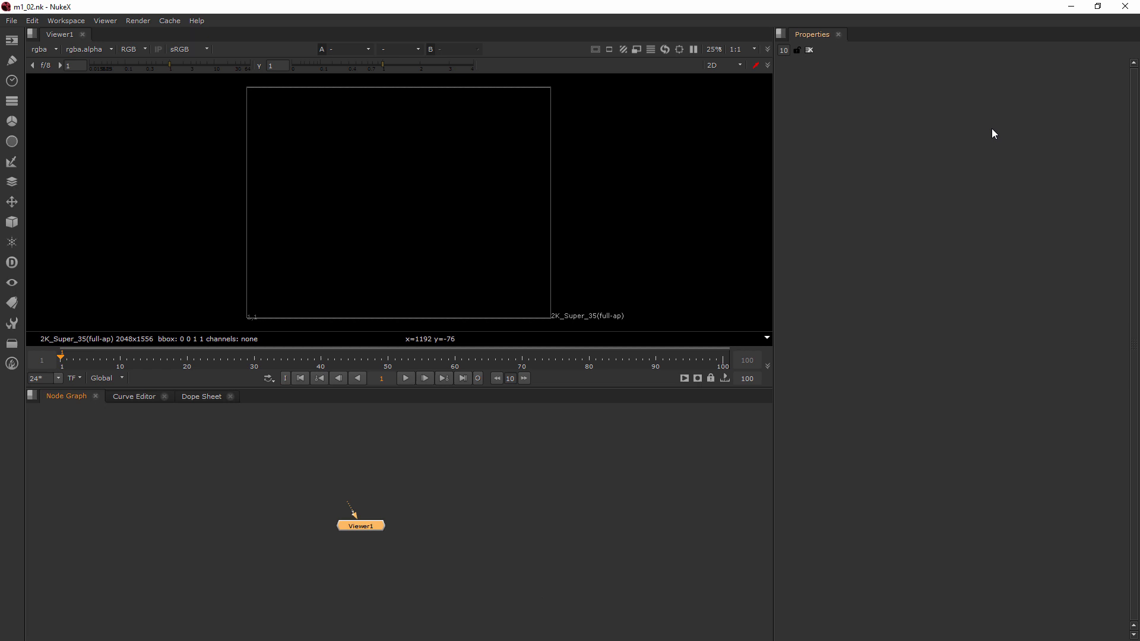
pyautogui.moveTo(989, 128)
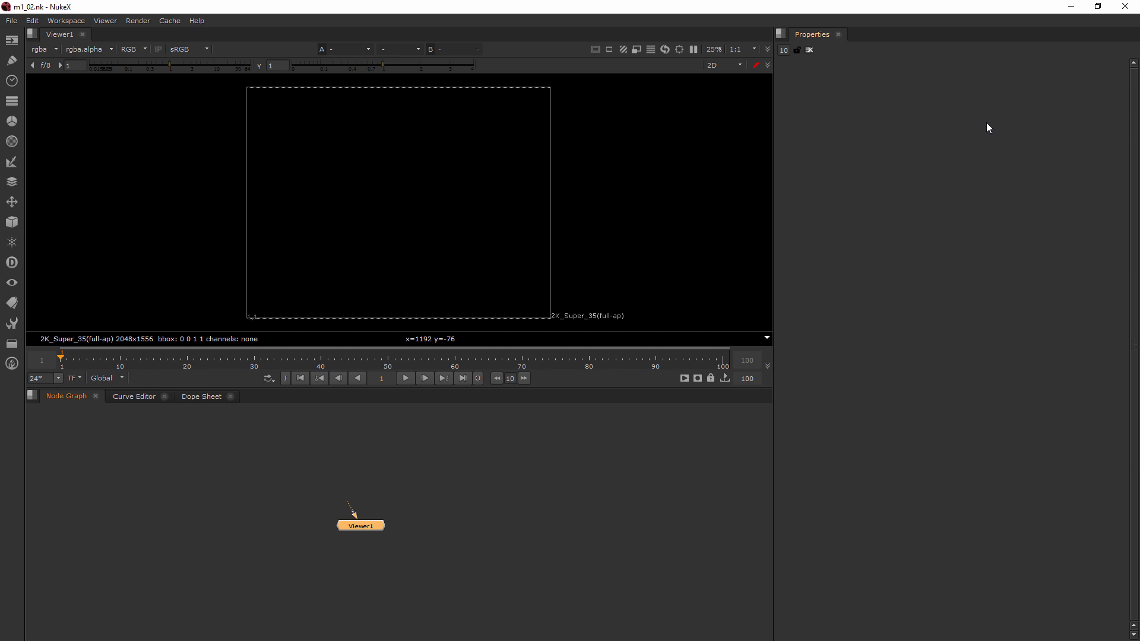
pyautogui.moveTo(927, 101)
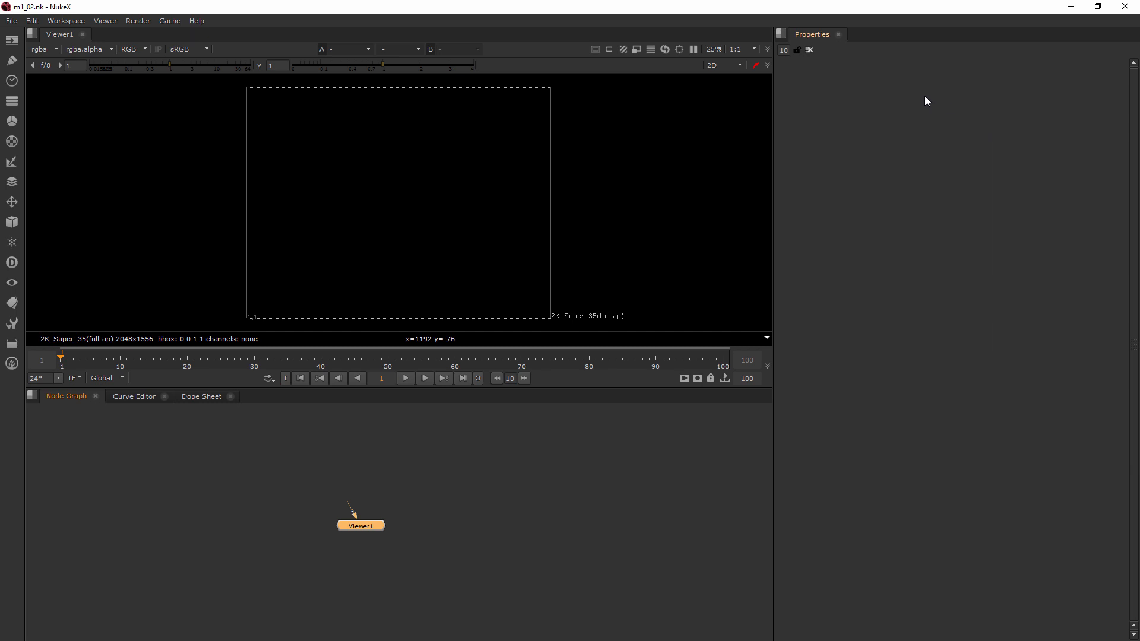
pyautogui.moveTo(1112, 242)
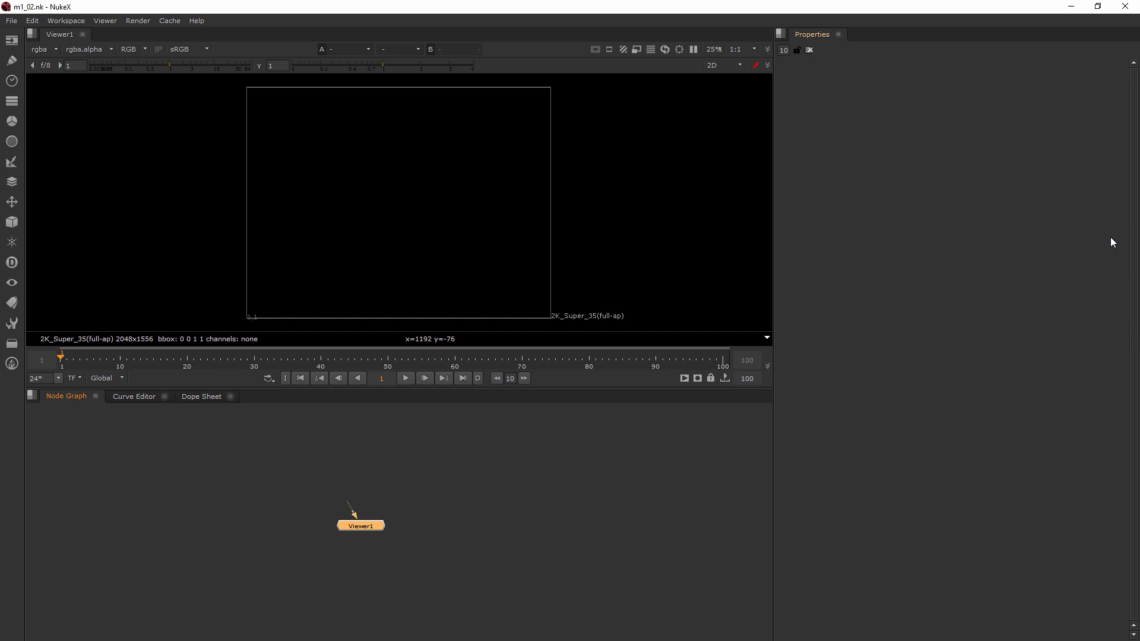
pyautogui.moveTo(403, 467)
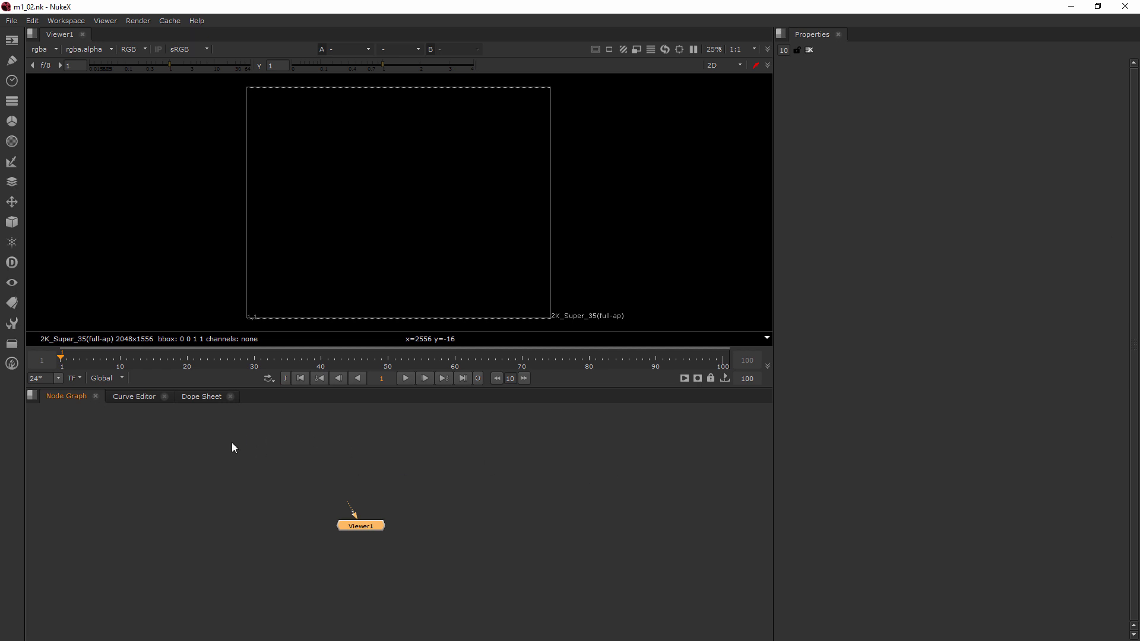
pyautogui.moveTo(255, 438)
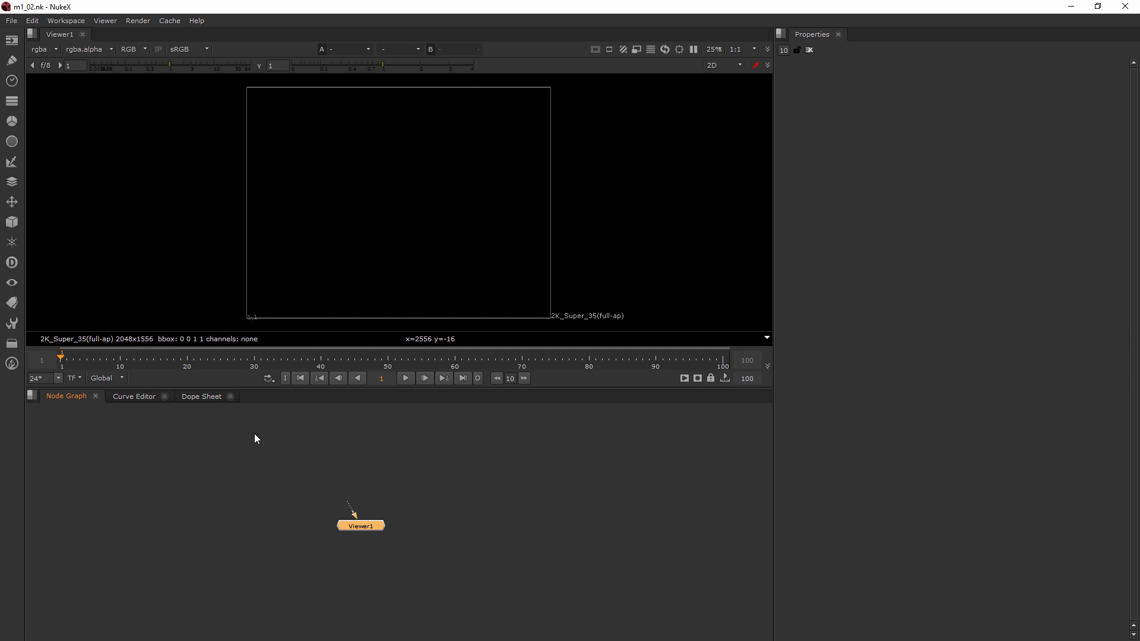
pyautogui.moveTo(260, 437)
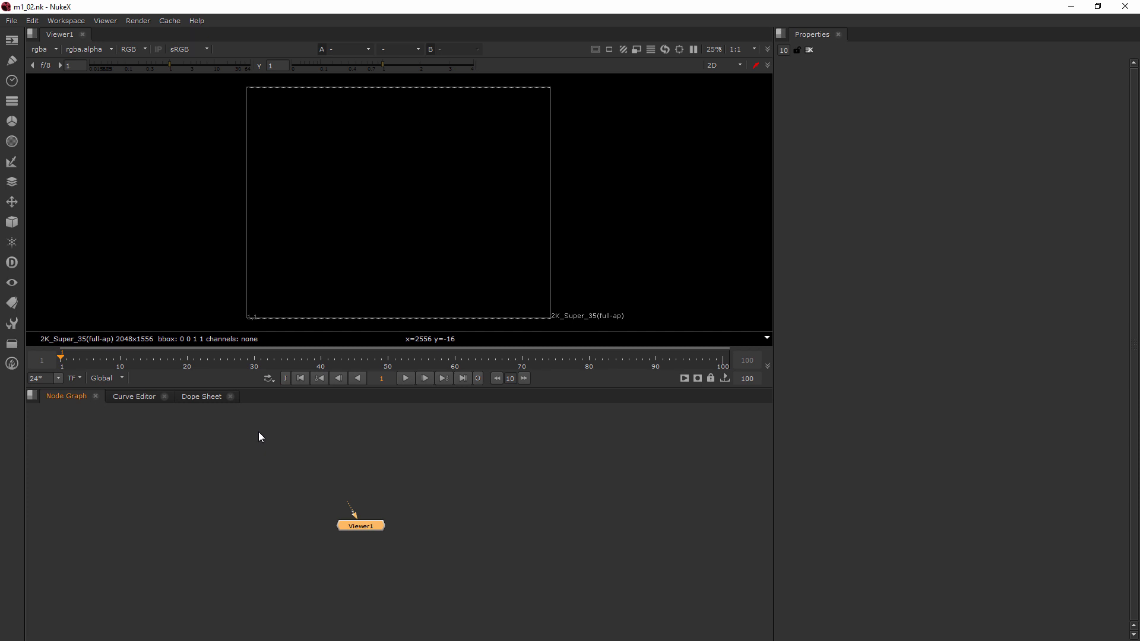
pyautogui.moveTo(961, 96)
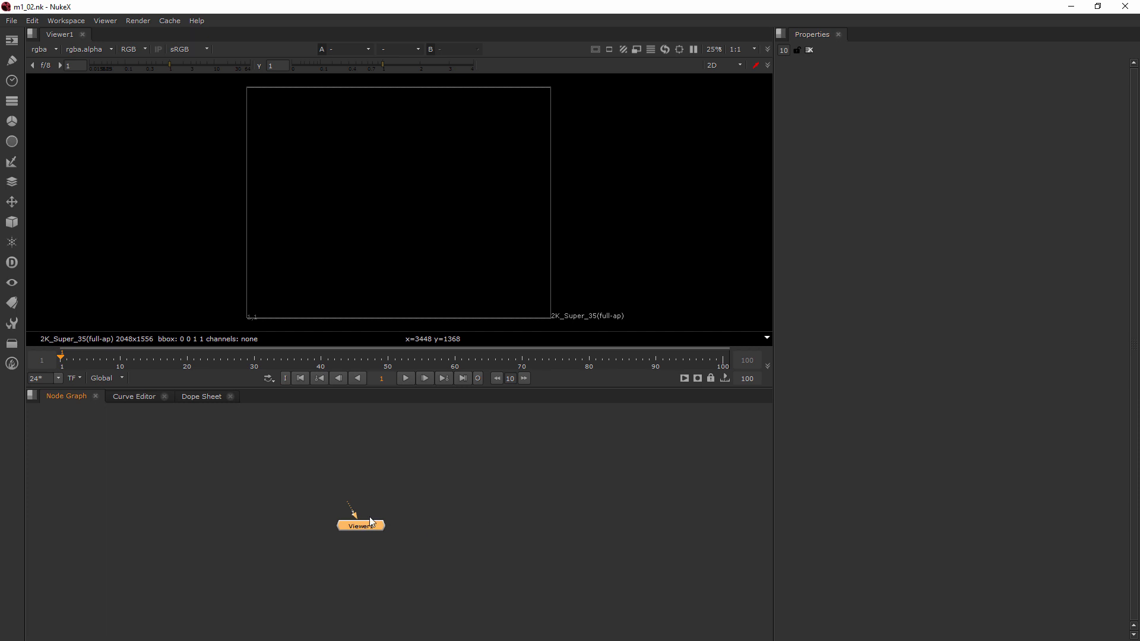
# Drag Viewer1 again so it rests a little lower and further left.
pyautogui.moveTo(361, 525); pyautogui.dragTo(381, 562)
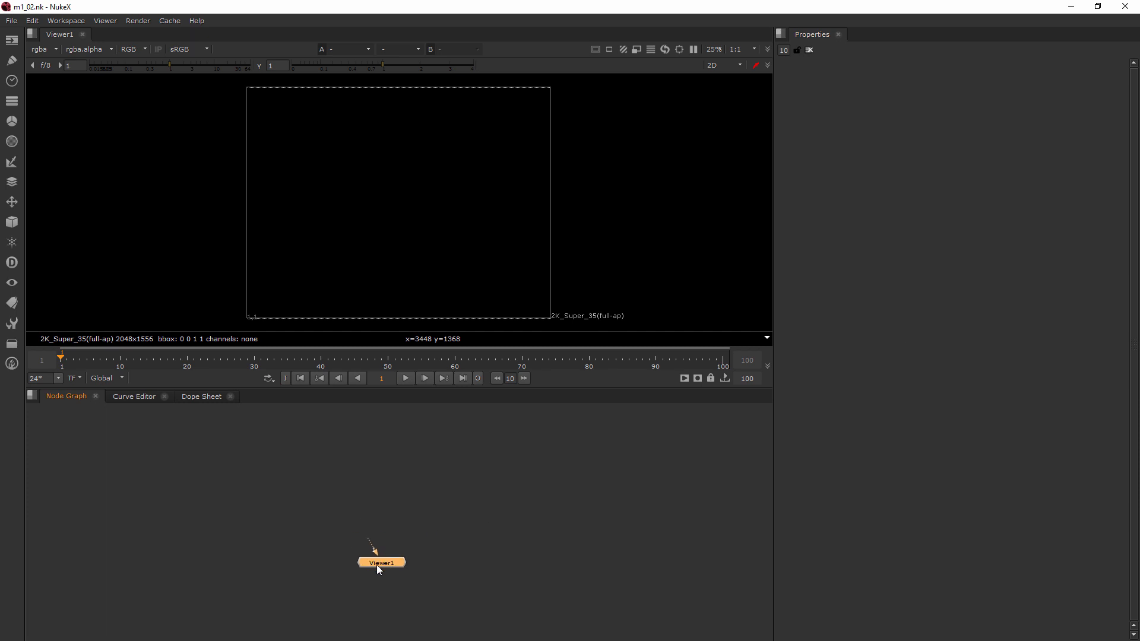
pyautogui.moveTo(381, 562); pyautogui.dragTo(353, 544)
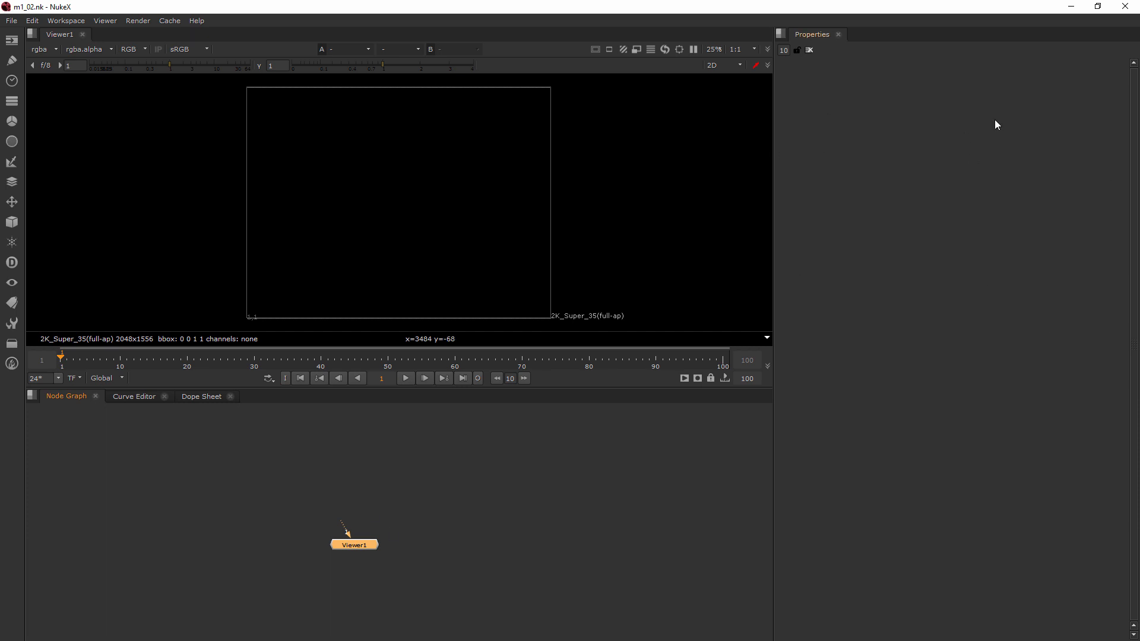
pyautogui.moveTo(904, 167)
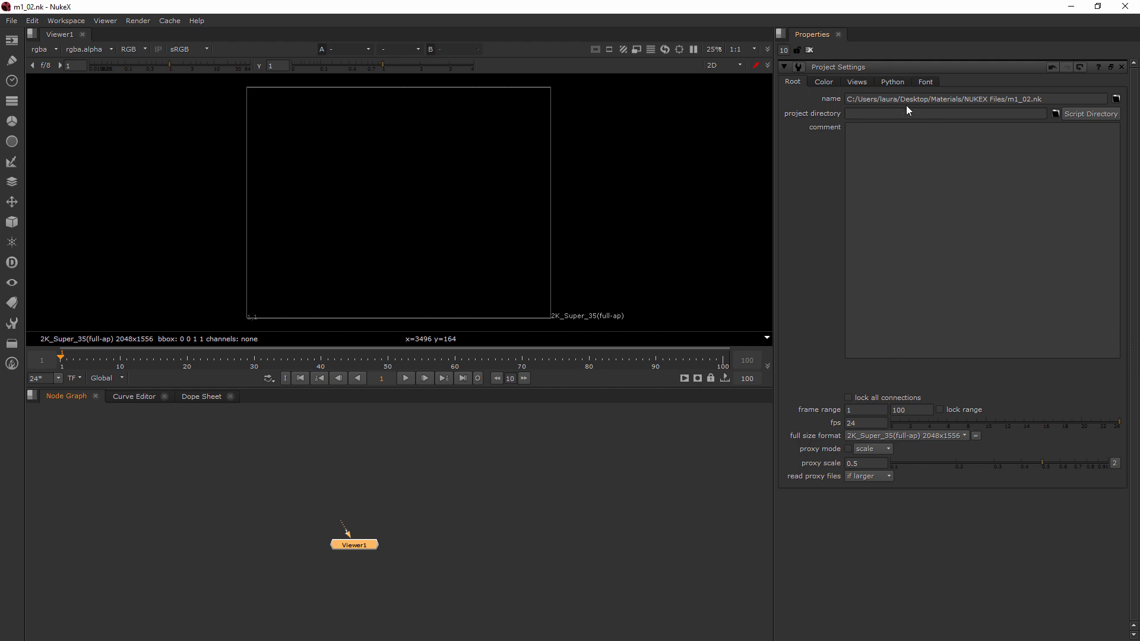
pyautogui.moveTo(898, 70)
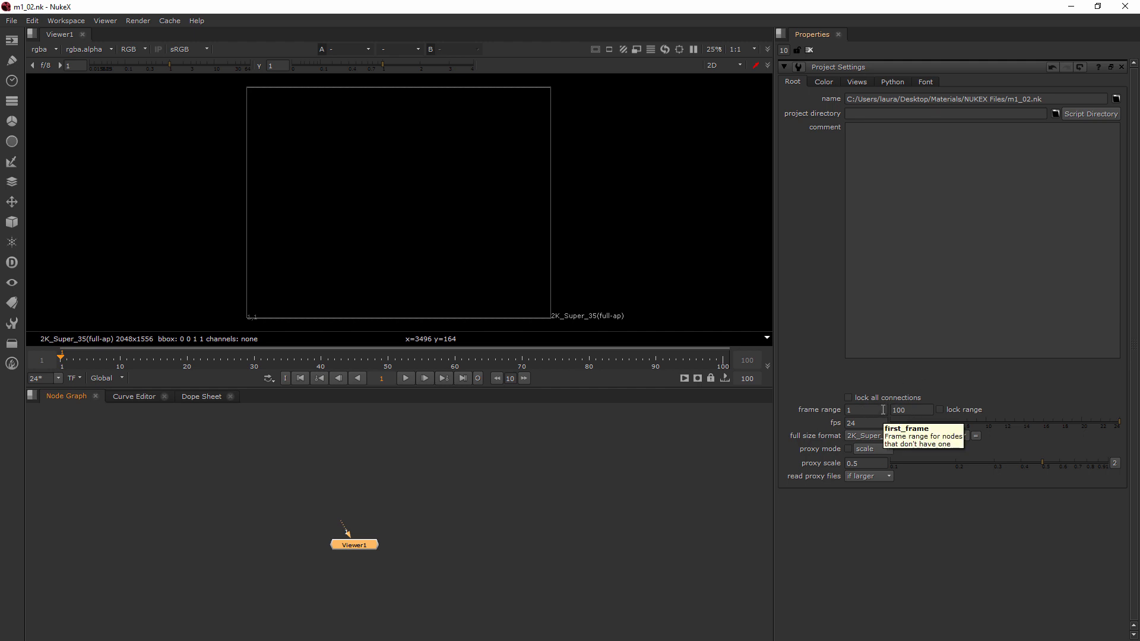
pyautogui.moveTo(861, 436)
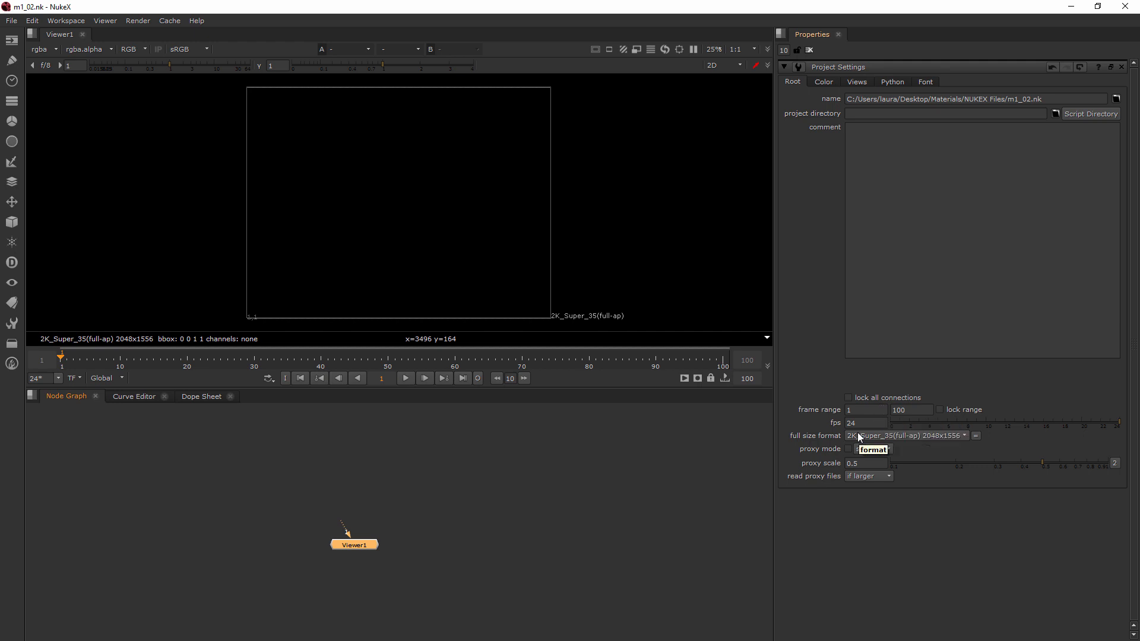
pyautogui.moveTo(861, 423)
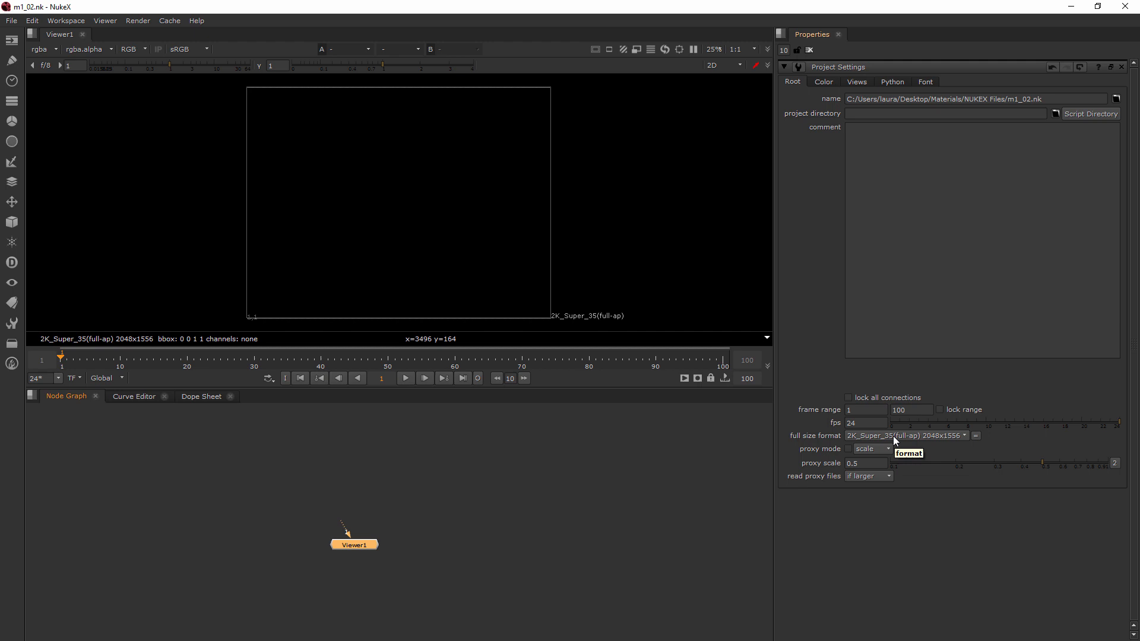
pyautogui.moveTo(655, 345)
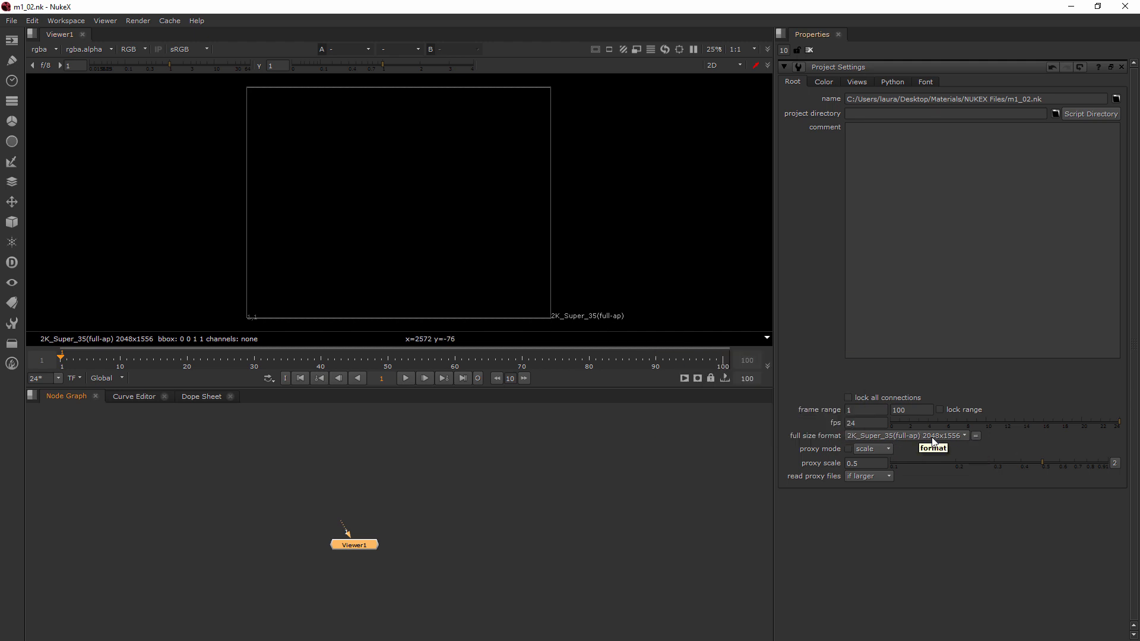
pyautogui.moveTo(947, 444)
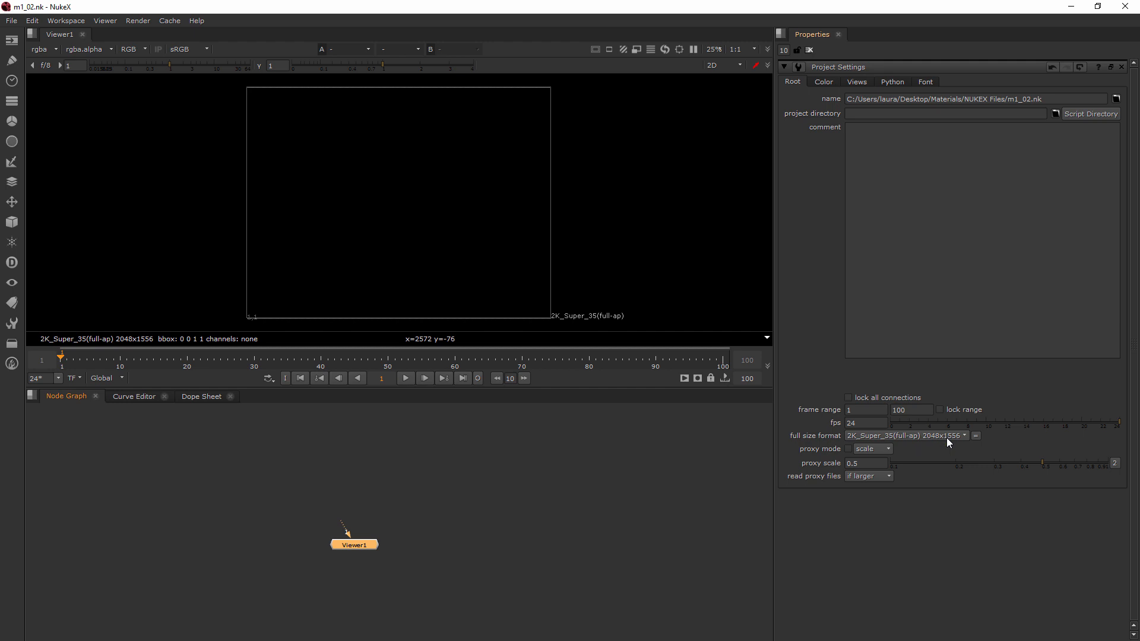
# Choose HD_1080 1920x1080 as the project's full size format.
pyautogui.click(904, 436)
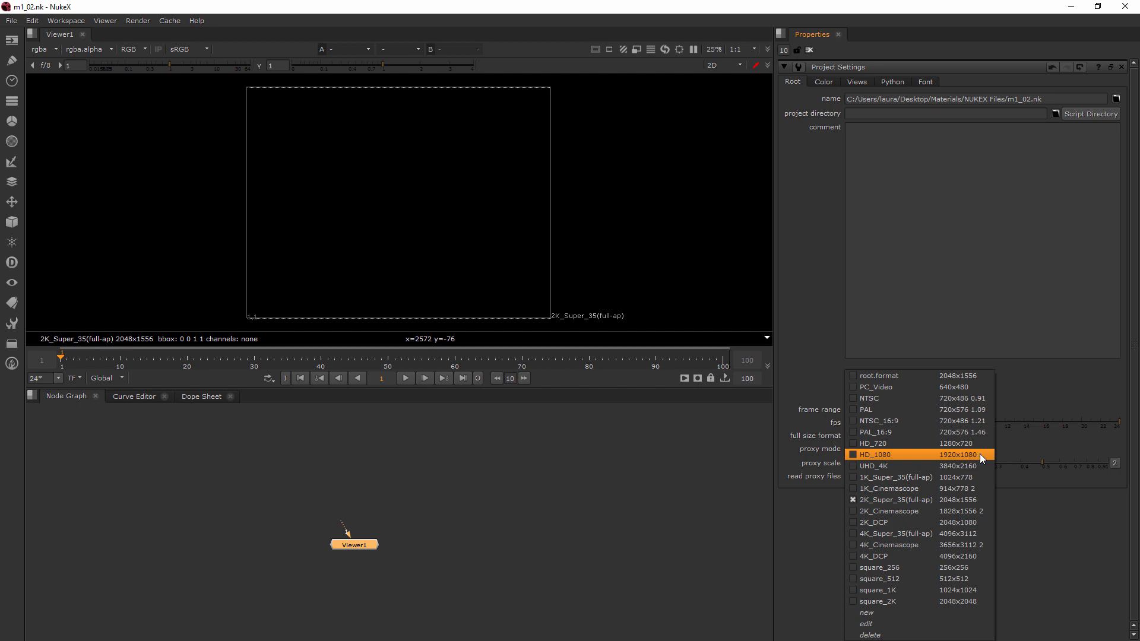
pyautogui.click(875, 455)
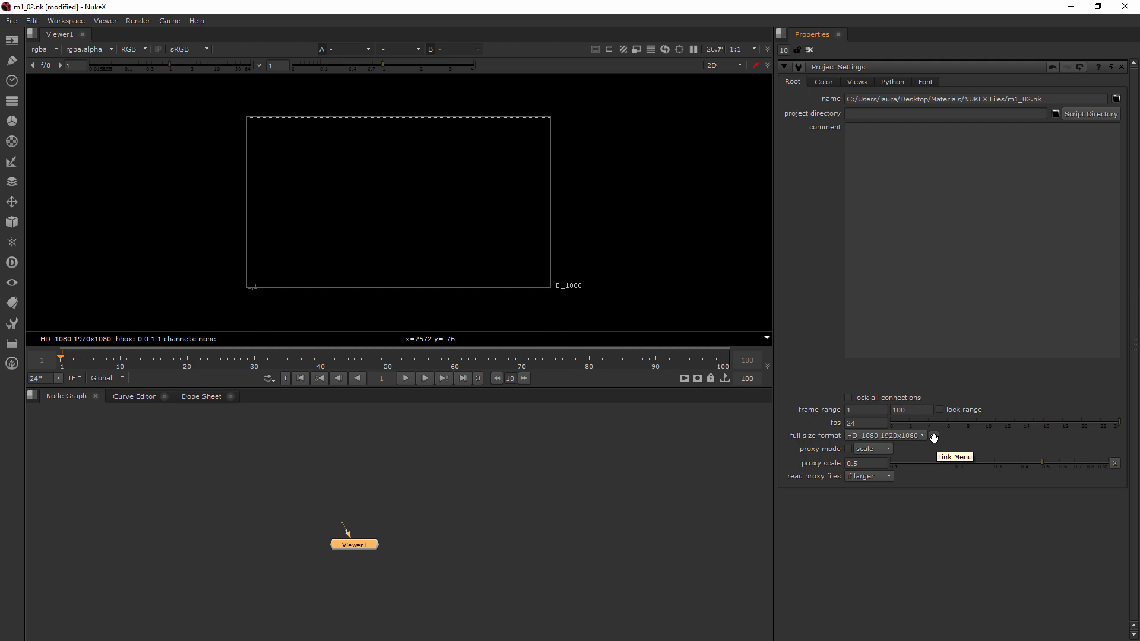
pyautogui.moveTo(643, 184)
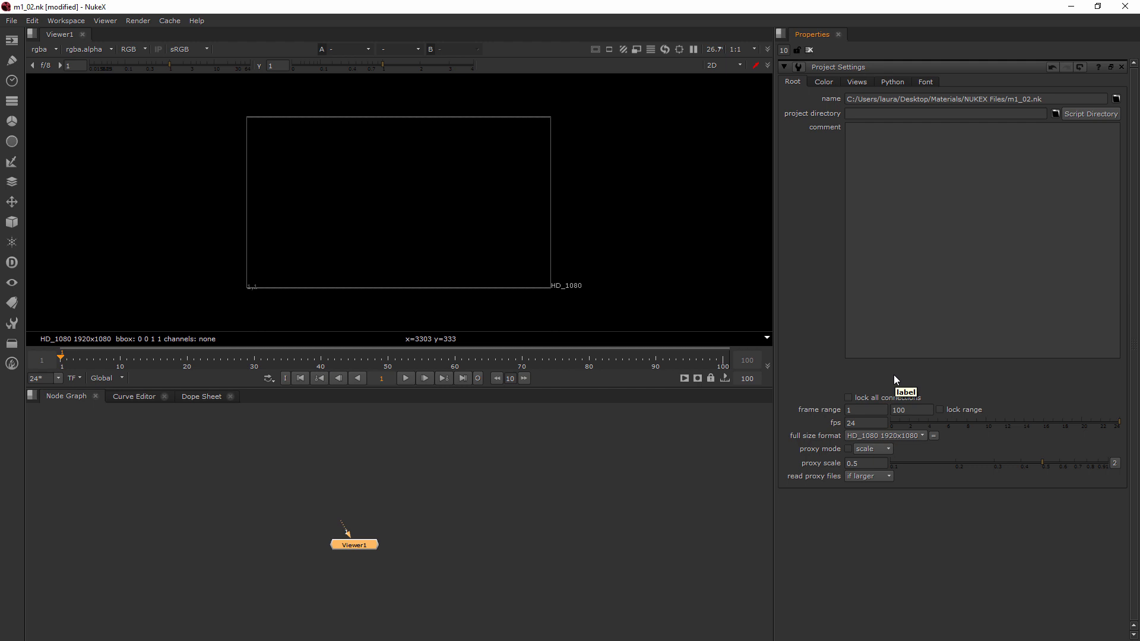
pyautogui.moveTo(331, 426)
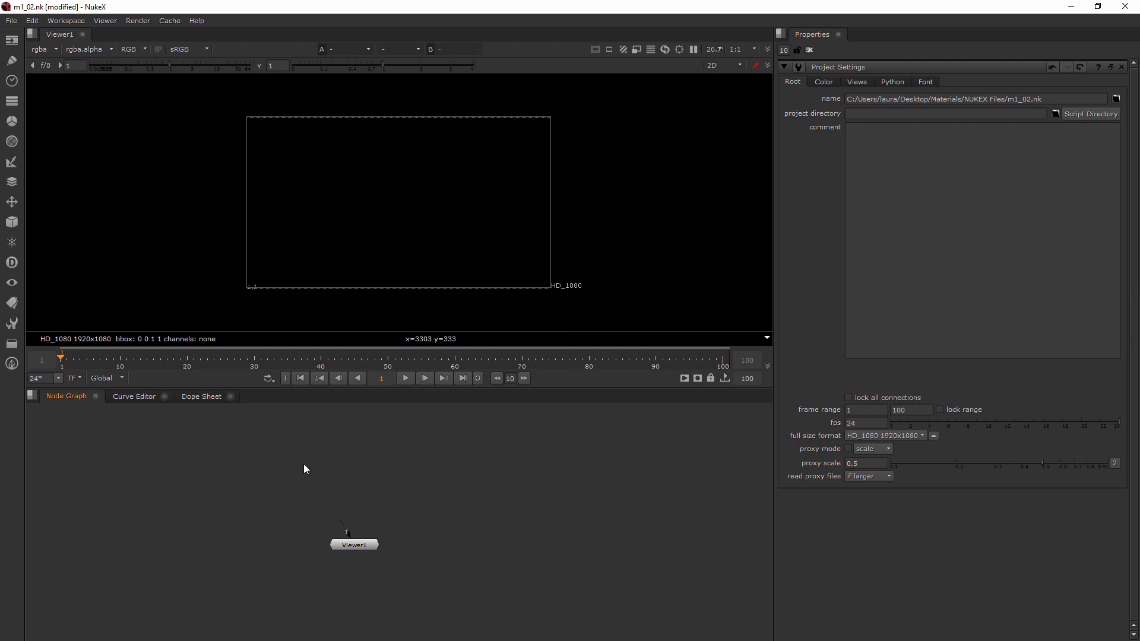
# Create a Constant node via the node search by entering 'con' and choosing Constant.
pyautogui.press('tab')
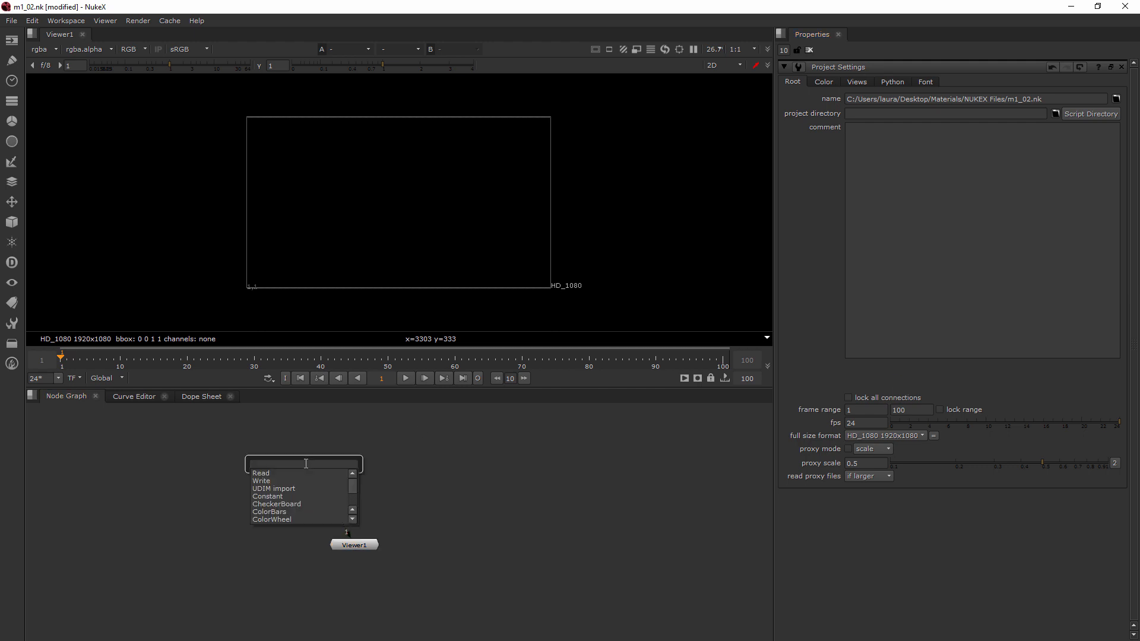
pyautogui.write('con')
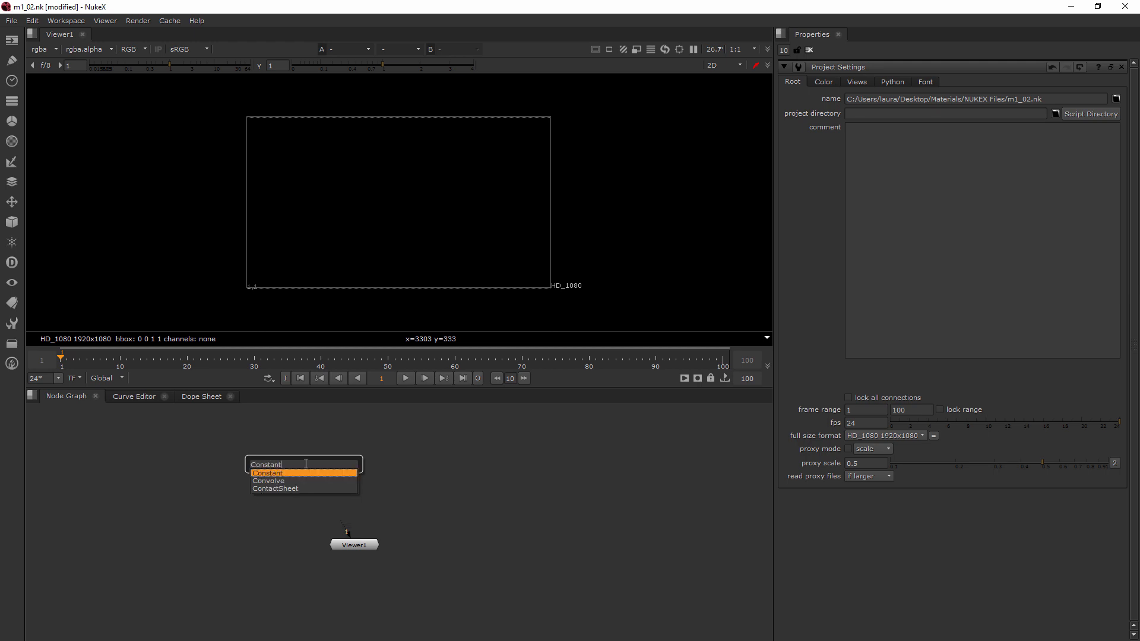
pyautogui.click(267, 473)
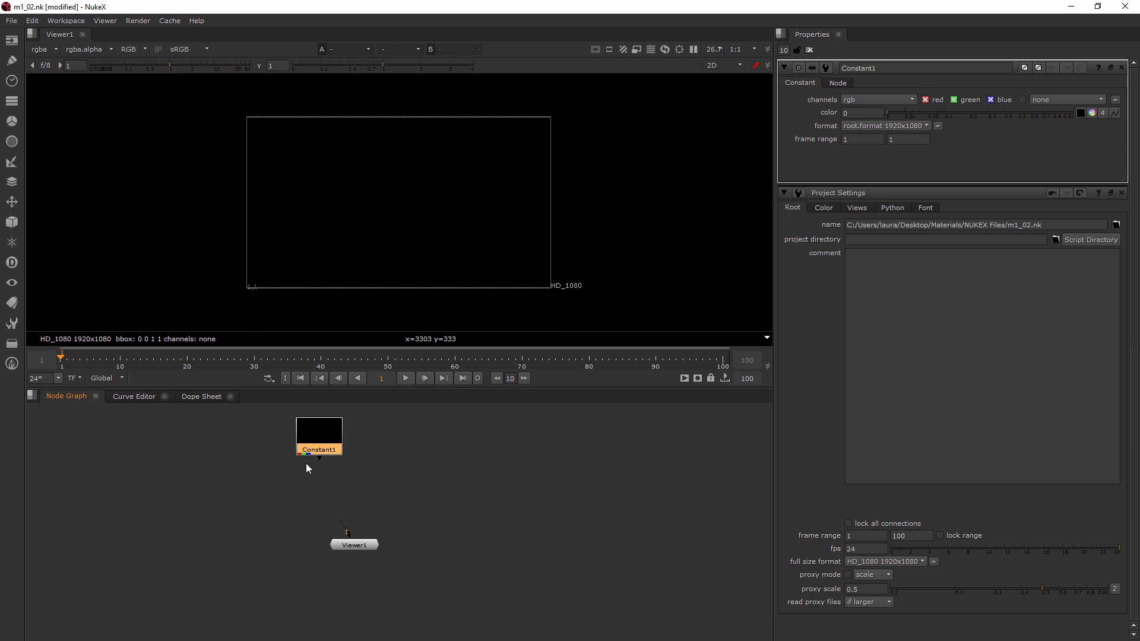
# Drag Constant1 down and right so it sits directly above Viewer1.
pyautogui.moveTo(319, 435); pyautogui.dragTo(342, 463)
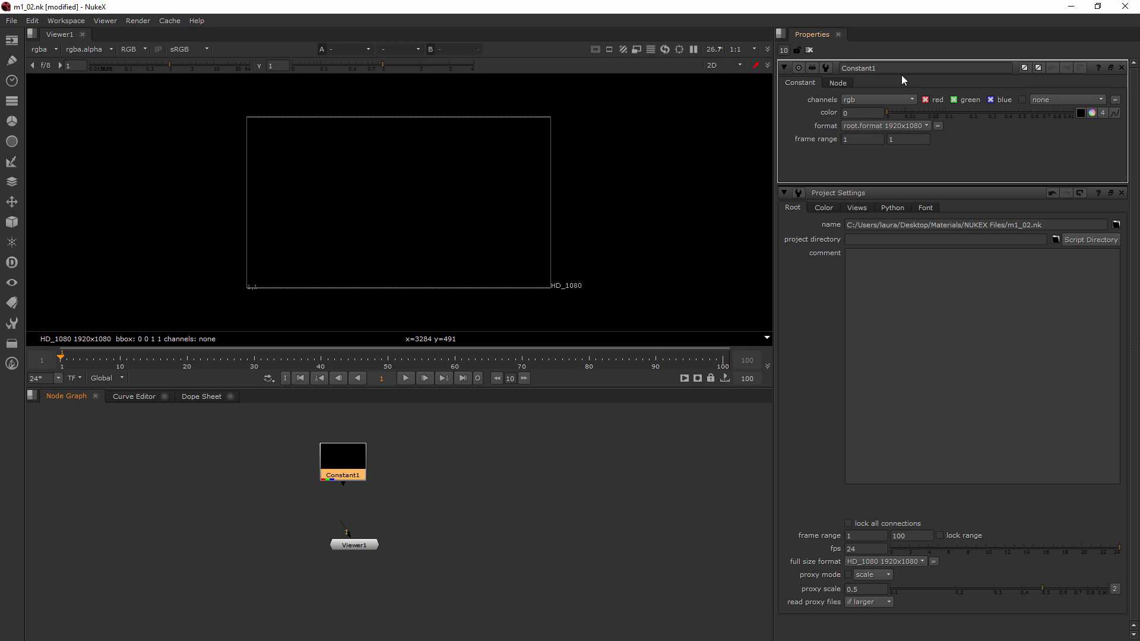
pyautogui.moveTo(925, 558)
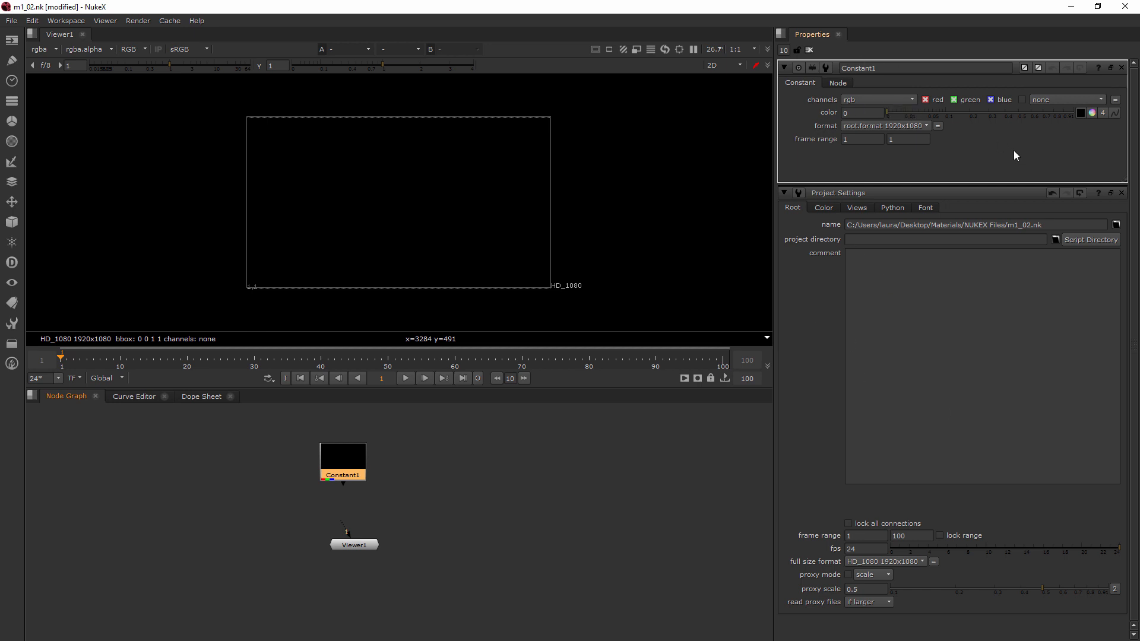
pyautogui.moveTo(981, 145)
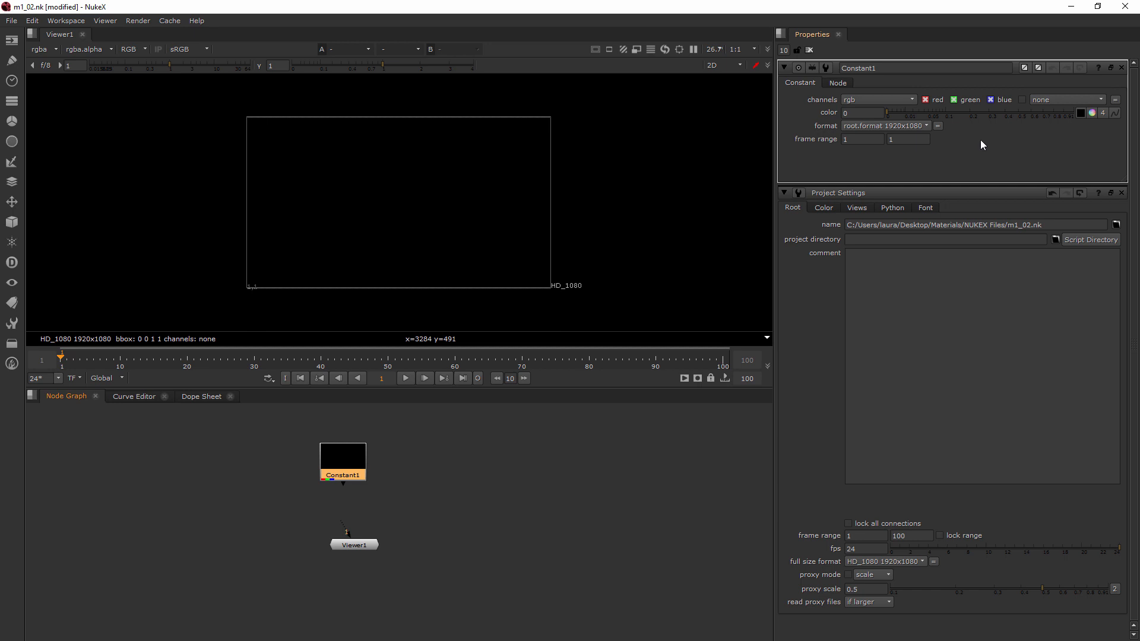
pyautogui.moveTo(805, 141)
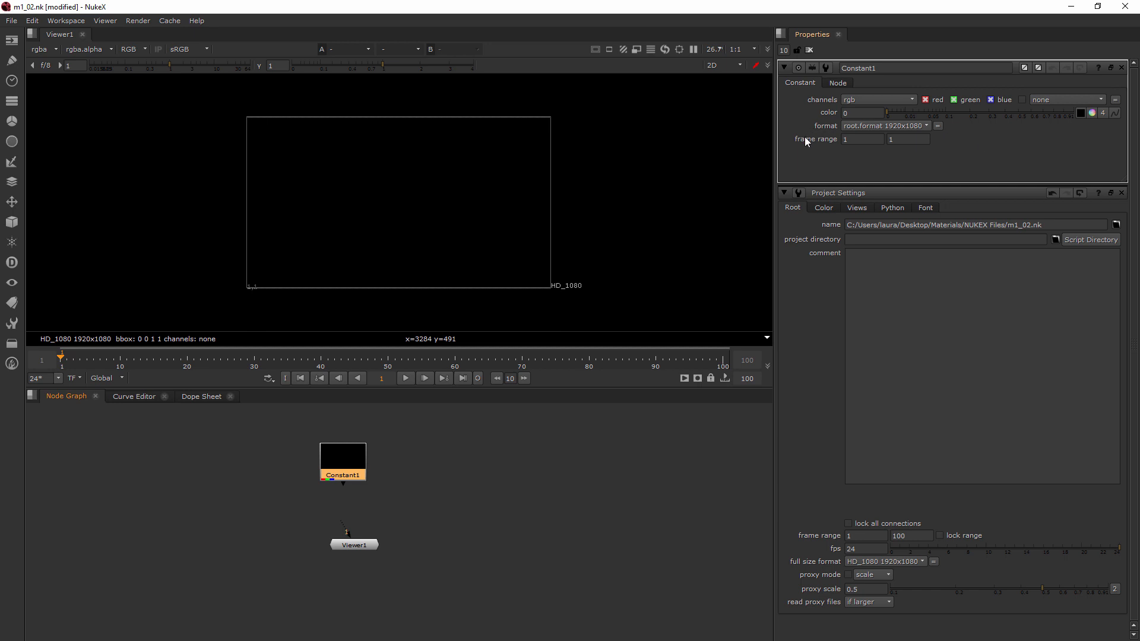
pyautogui.moveTo(987, 128)
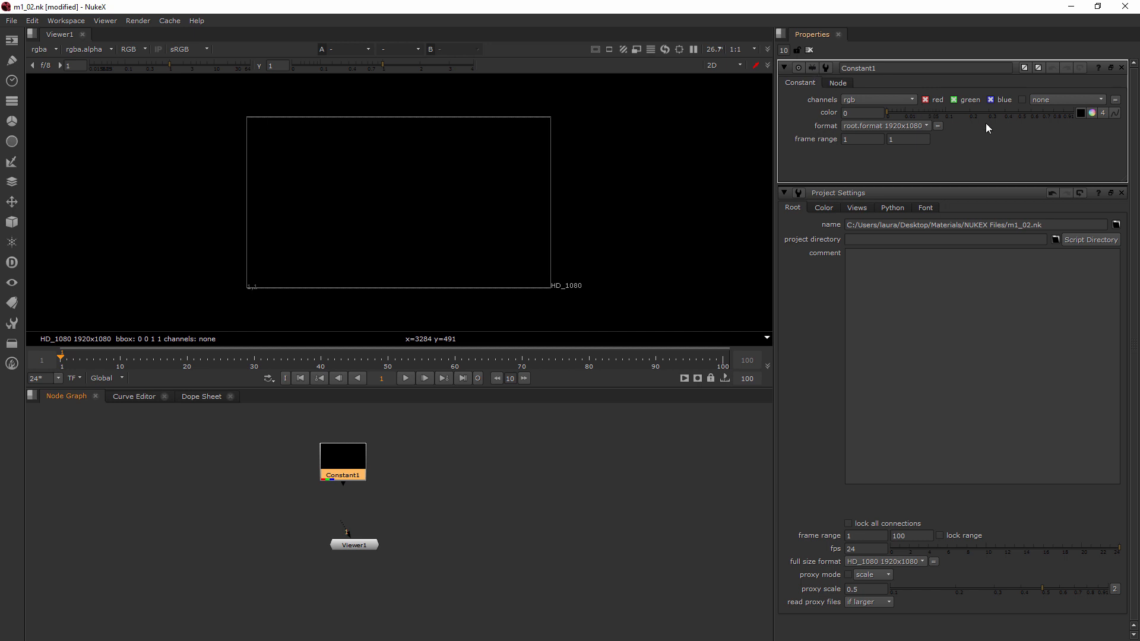
pyautogui.moveTo(906, 621)
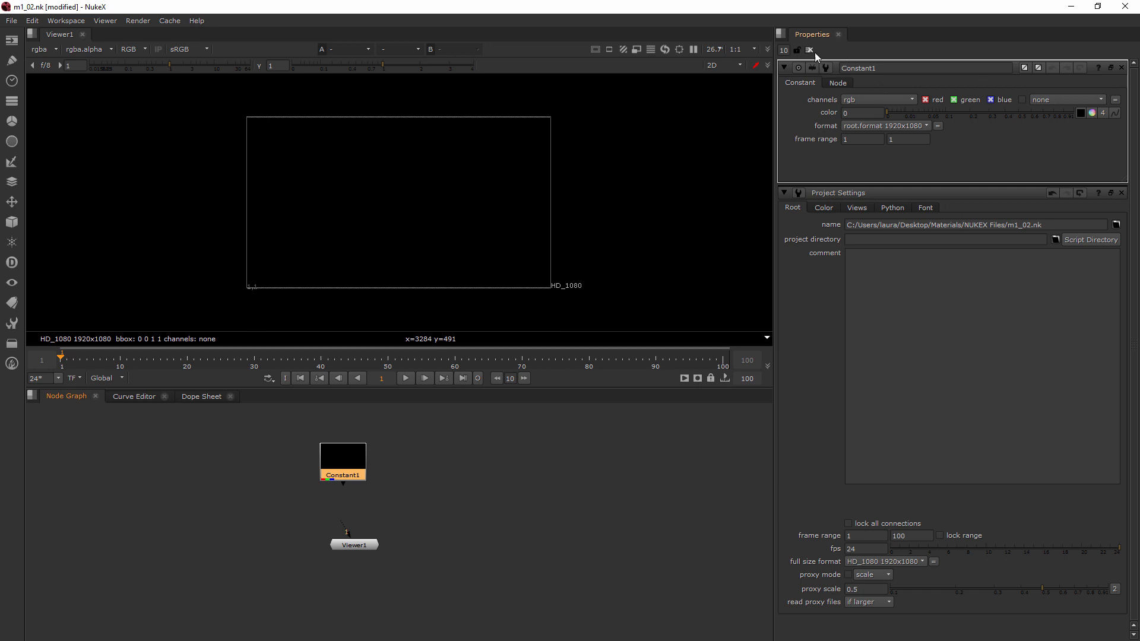
pyautogui.moveTo(809, 51)
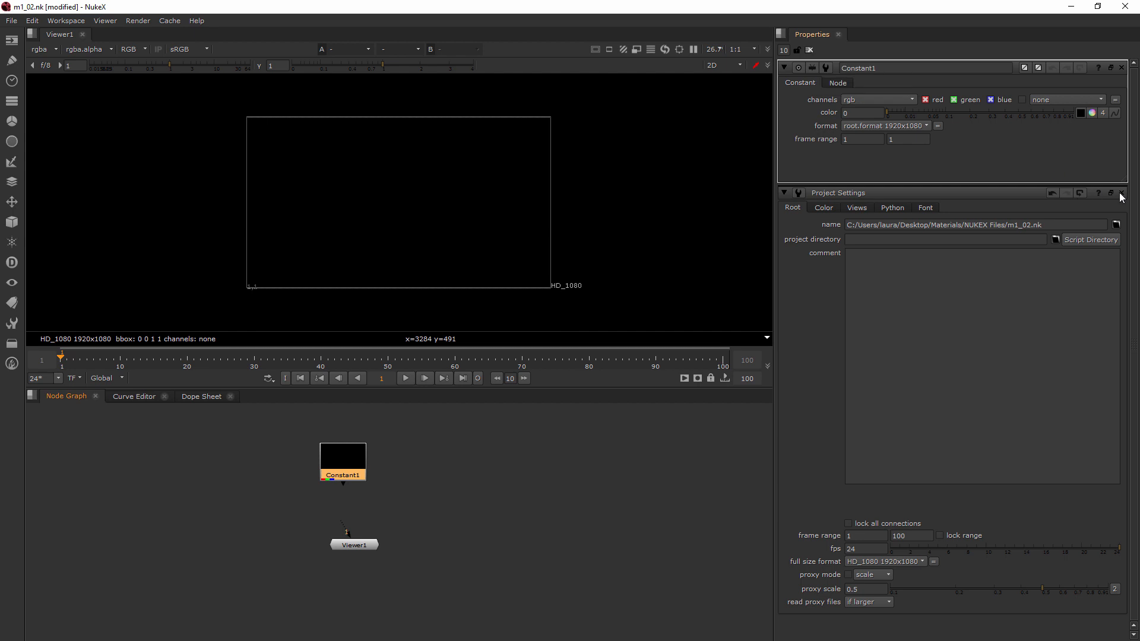
pyautogui.moveTo(798, 50)
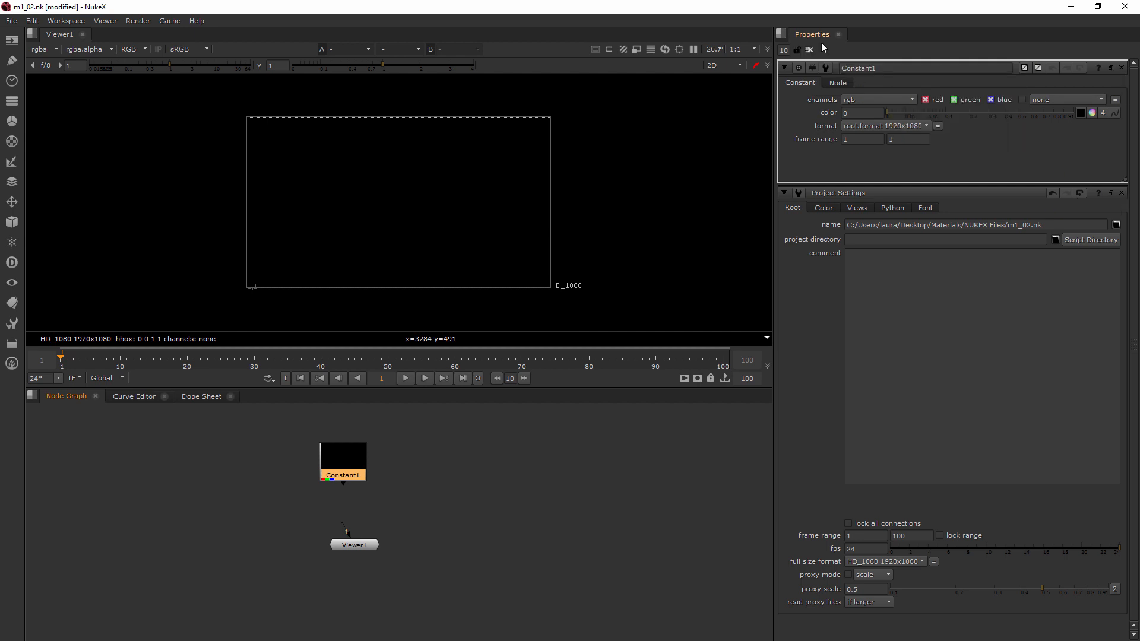
pyautogui.moveTo(807, 49)
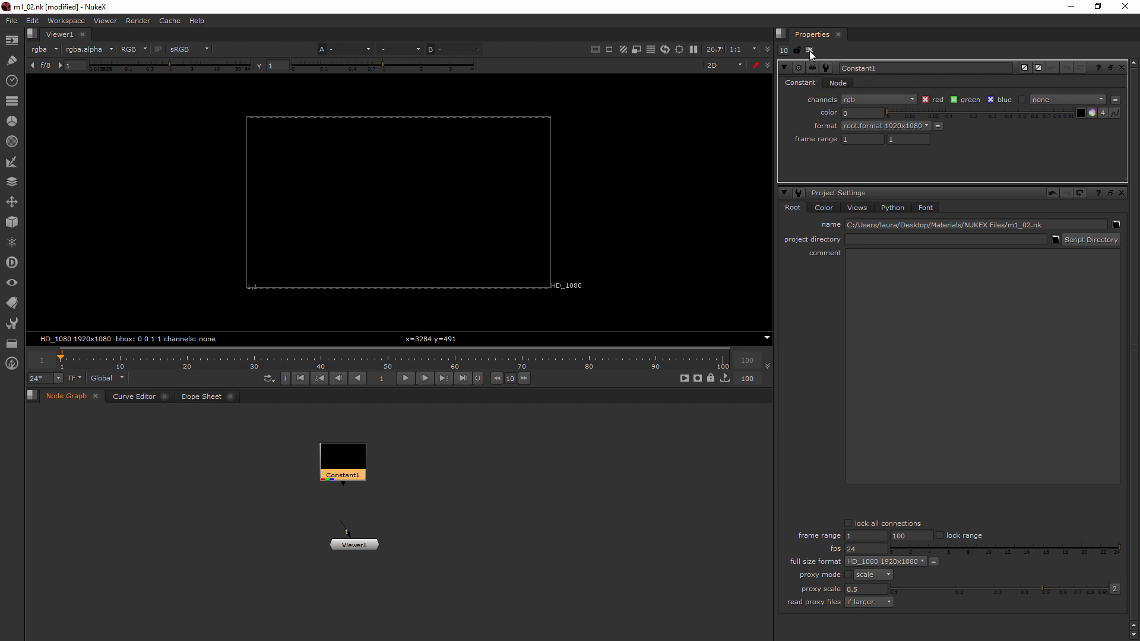
# Remove all panels from the Properties bin, closing Constant1 and Project Settings.
pyautogui.click(809, 49)
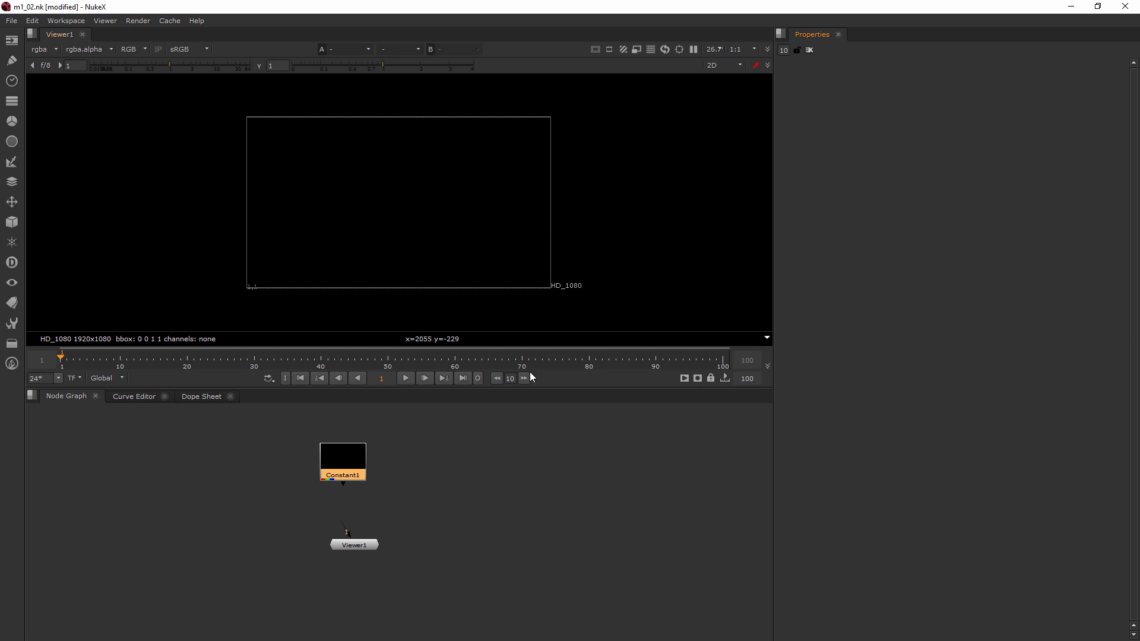
pyautogui.moveTo(517, 419)
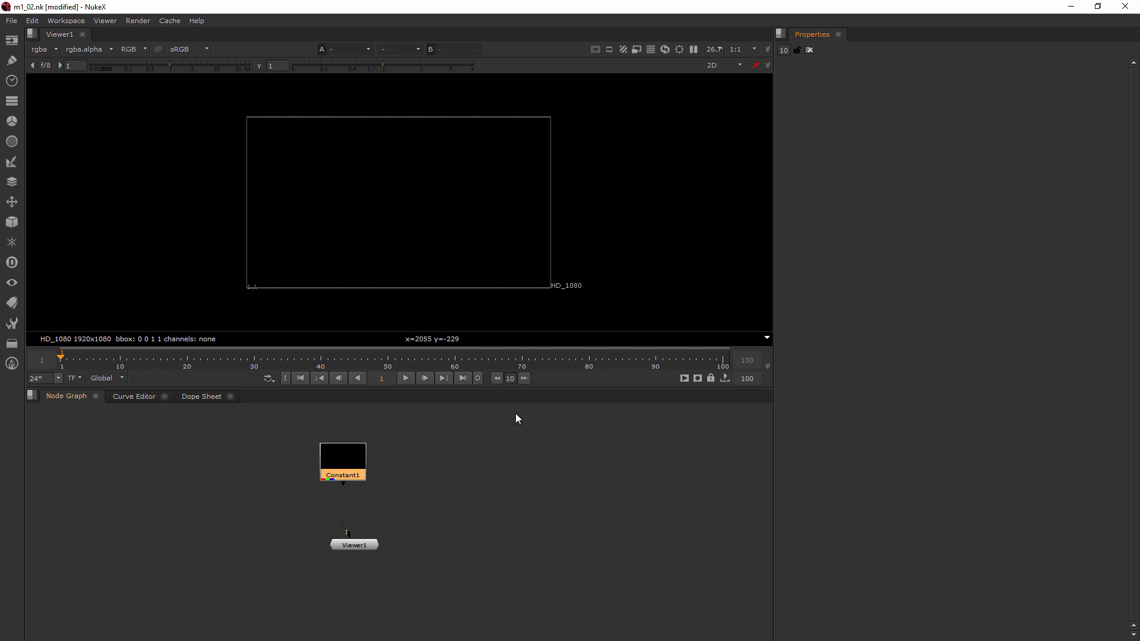
pyautogui.moveTo(487, 430)
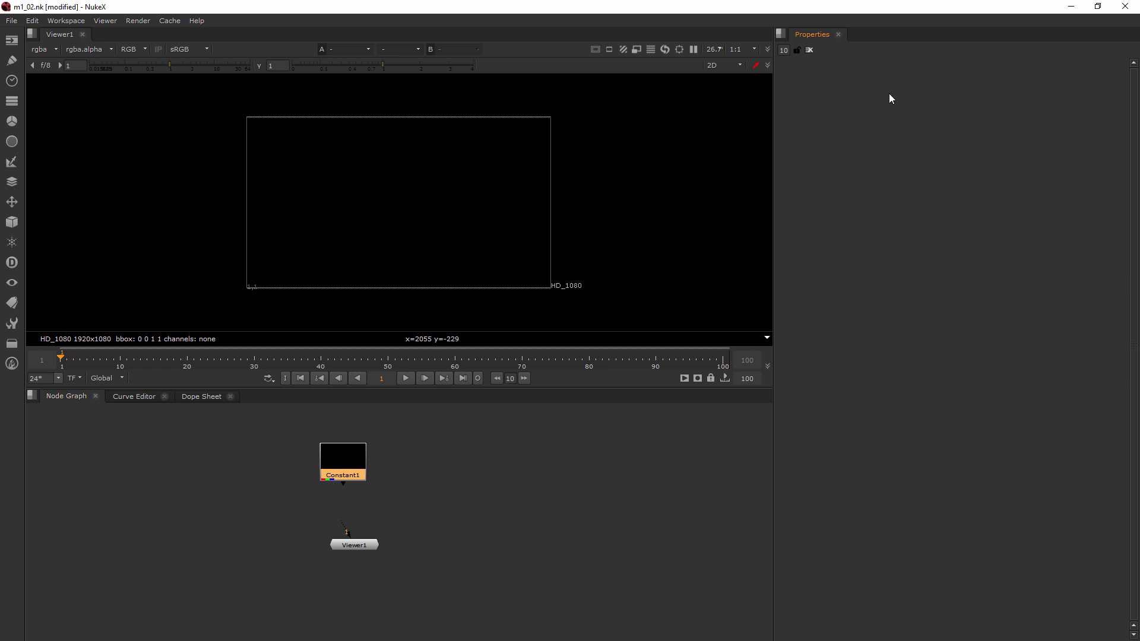
pyautogui.moveTo(918, 104)
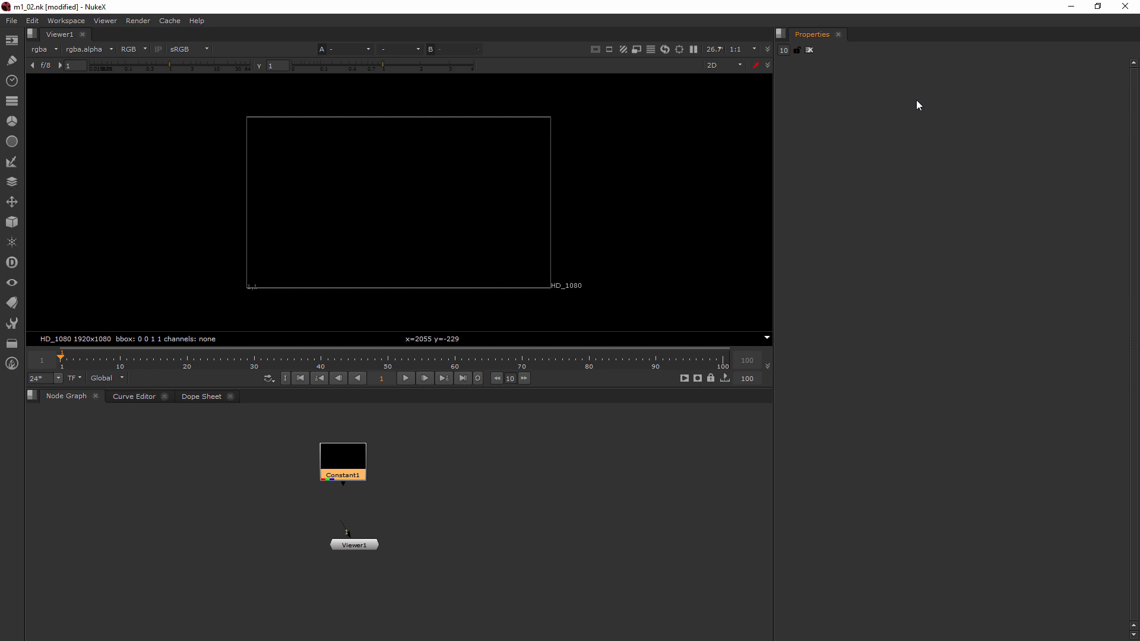
pyautogui.moveTo(840, 109)
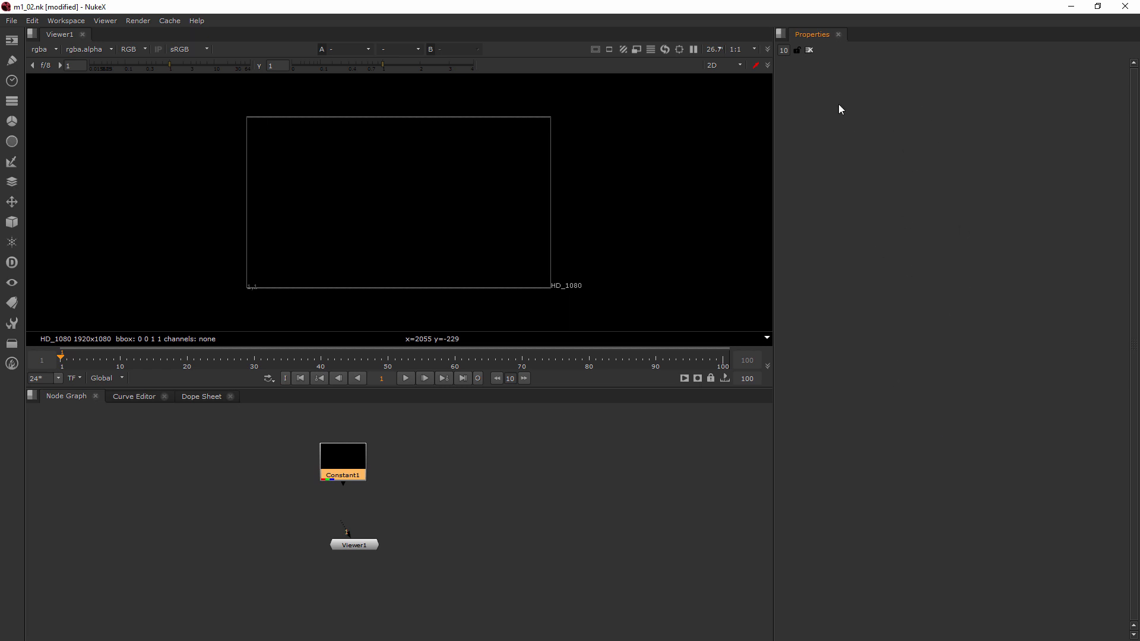
pyautogui.moveTo(827, 373)
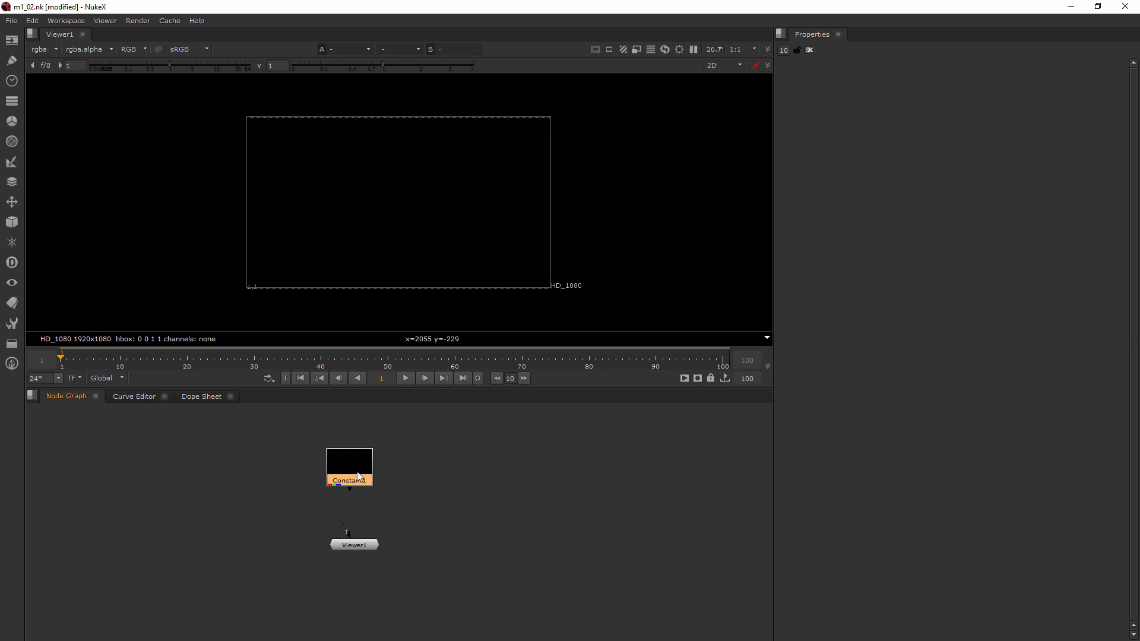
pyautogui.moveTo(534, 95)
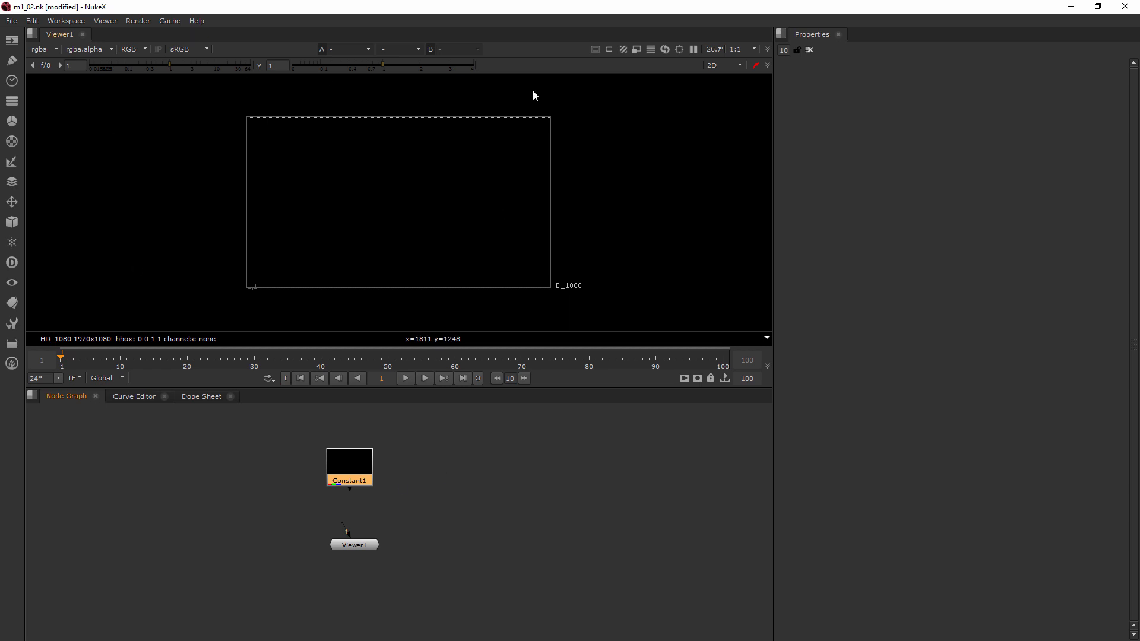
pyautogui.moveTo(1117, 219)
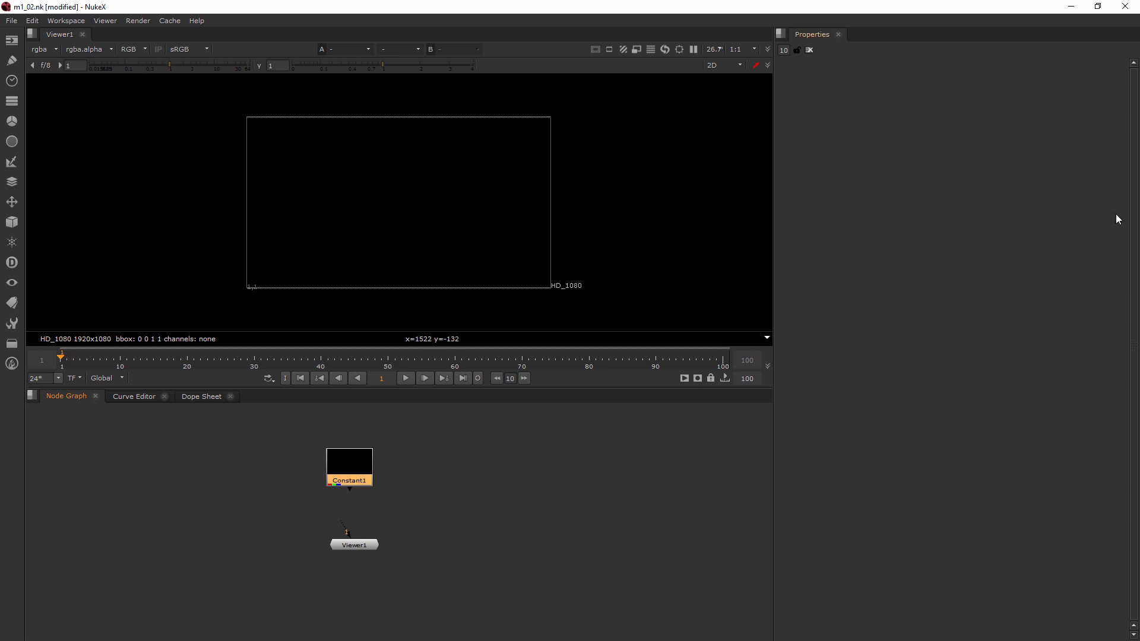
pyautogui.moveTo(673, 471)
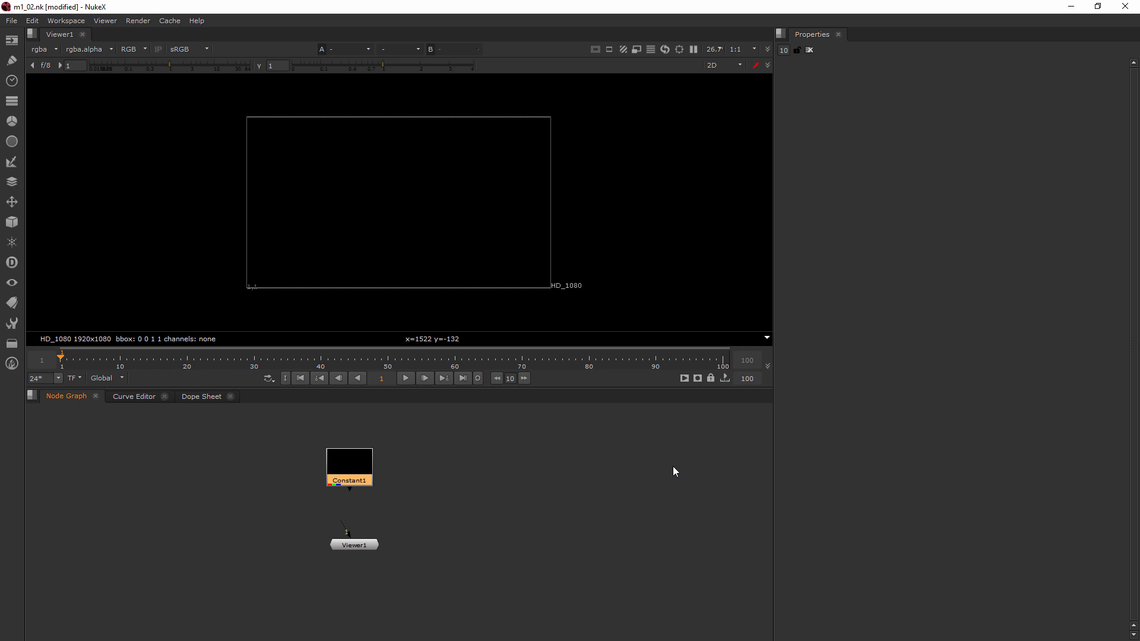
pyautogui.moveTo(666, 474)
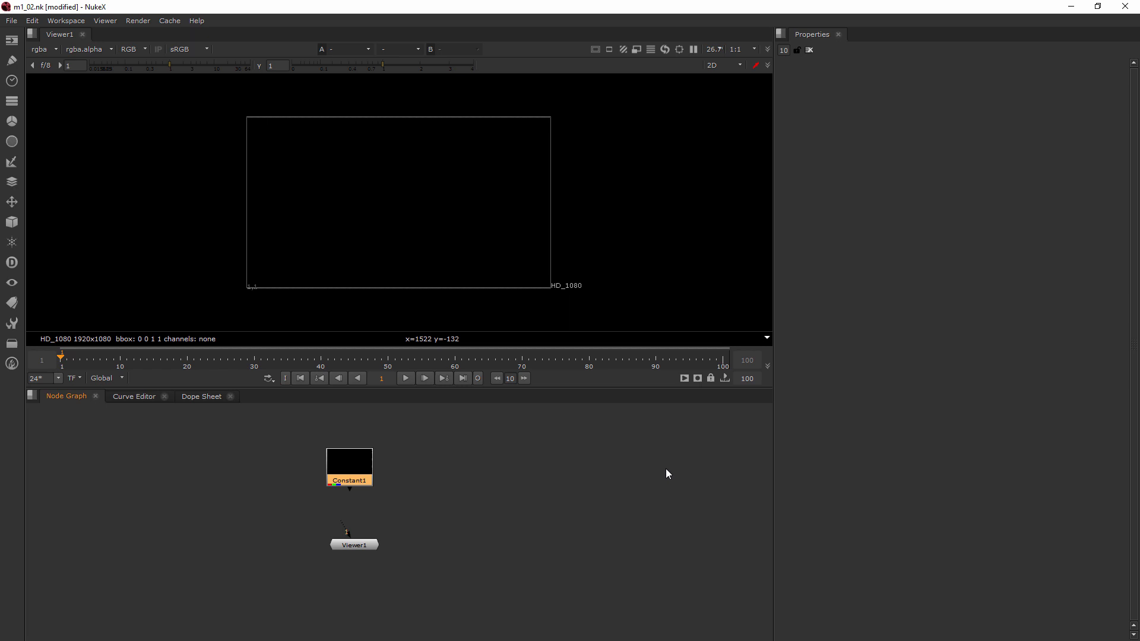